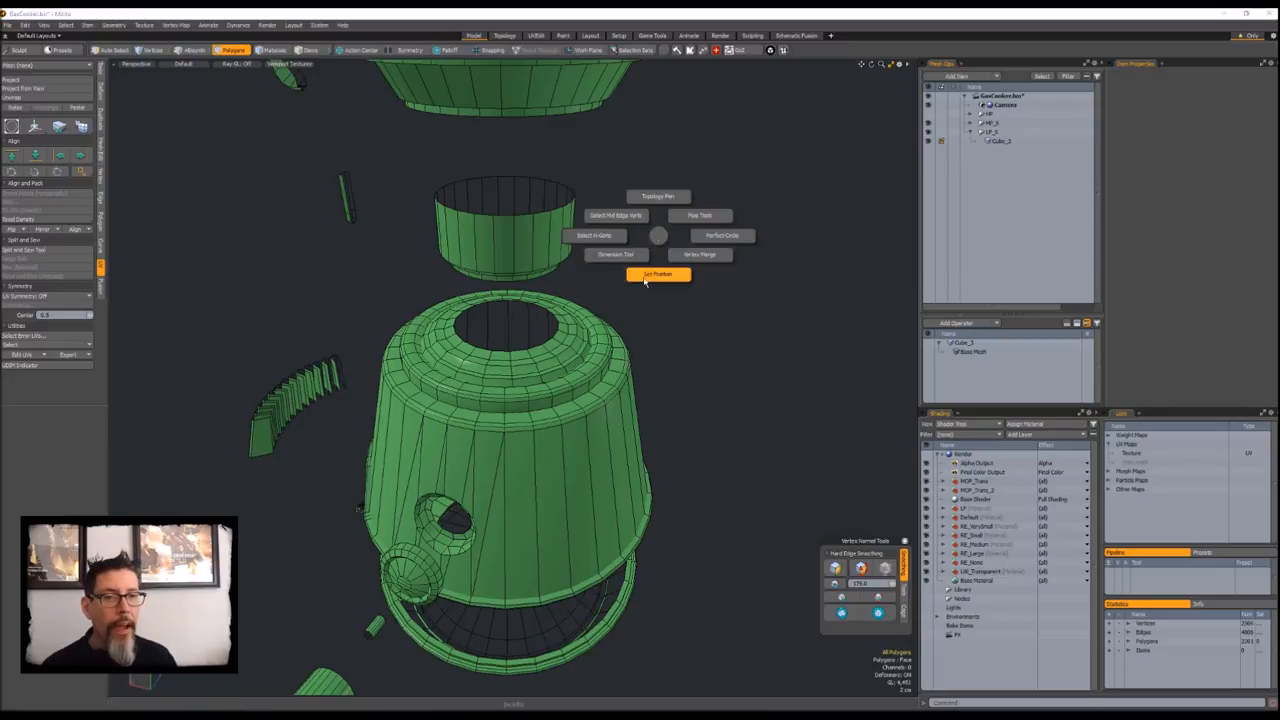
# - Click-select the band of polygons on the lower canister body
pyautogui.click(658, 274)
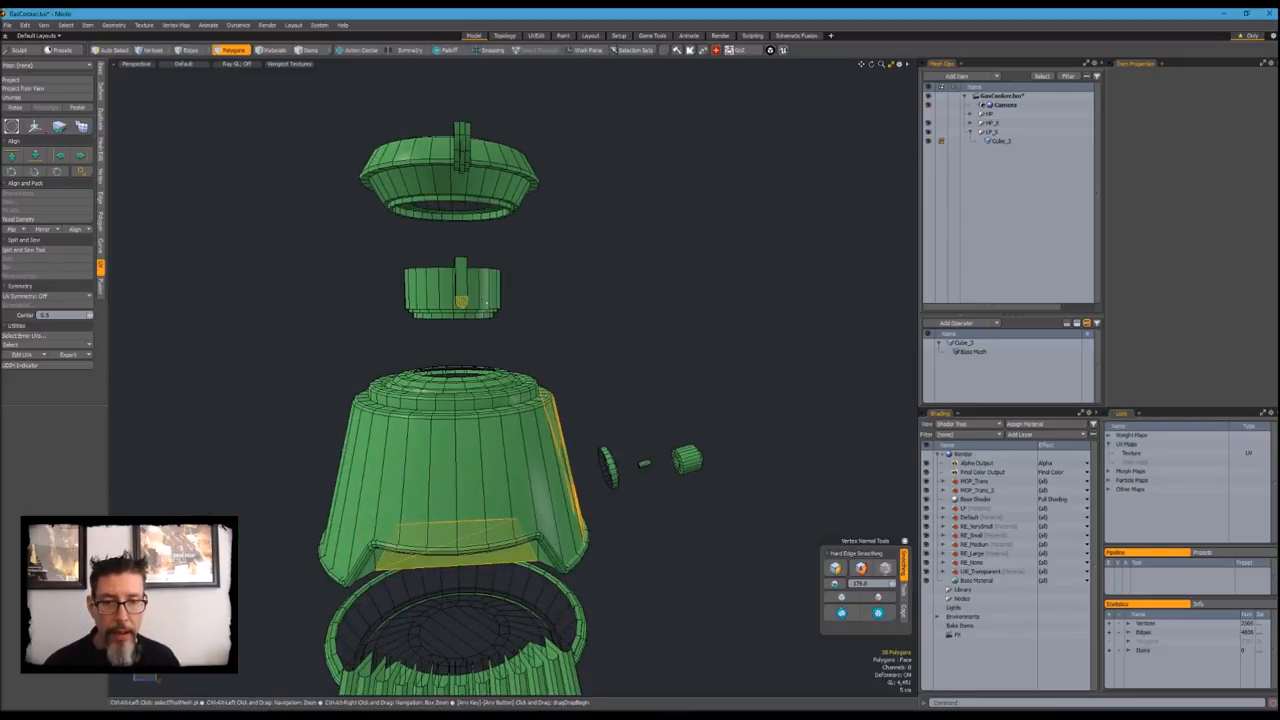
pyautogui.moveTo(460, 300); pyautogui.dragTo(570, 360)
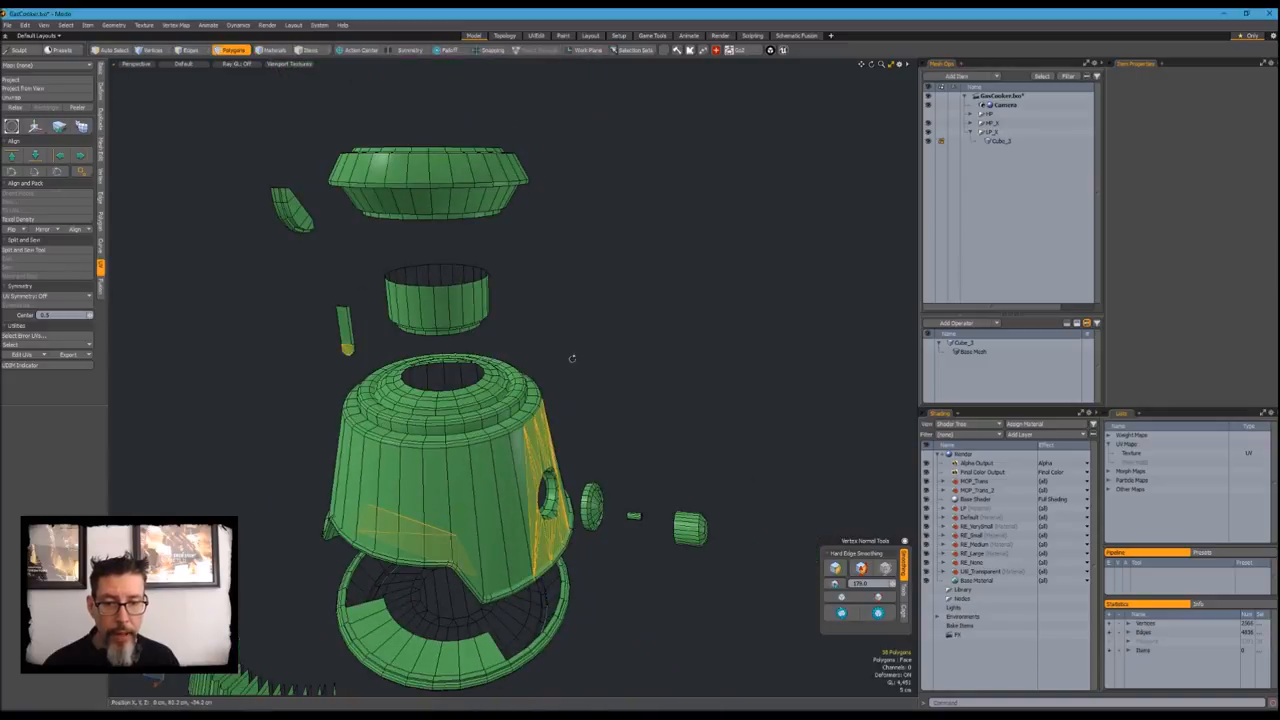
pyautogui.moveTo(570, 360); pyautogui.dragTo(627, 290)
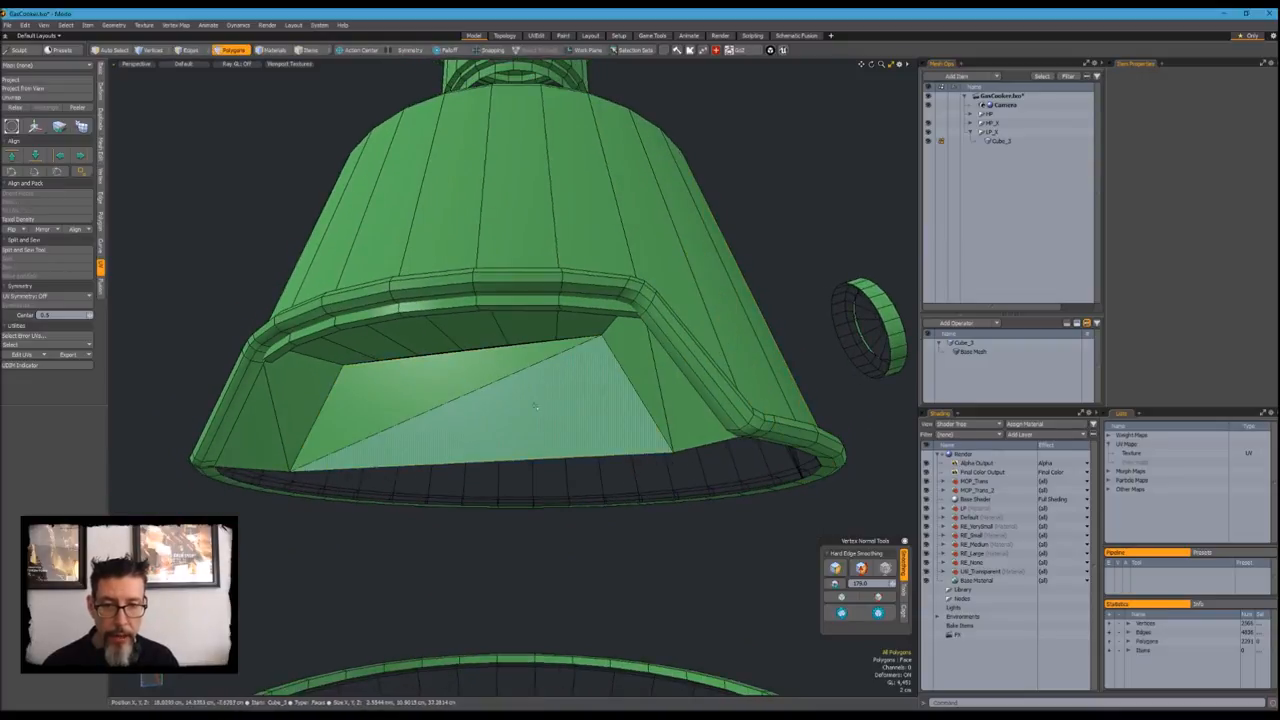
pyautogui.click(505, 388)
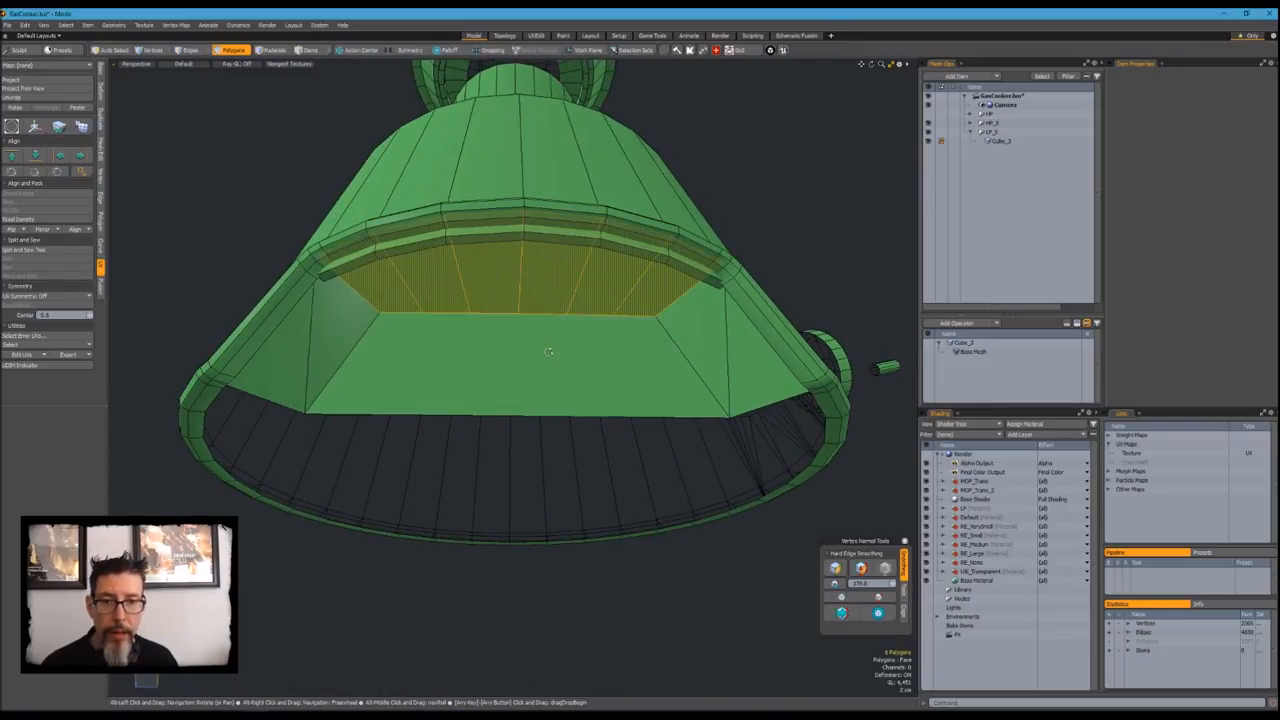
pyautogui.click(152, 50)
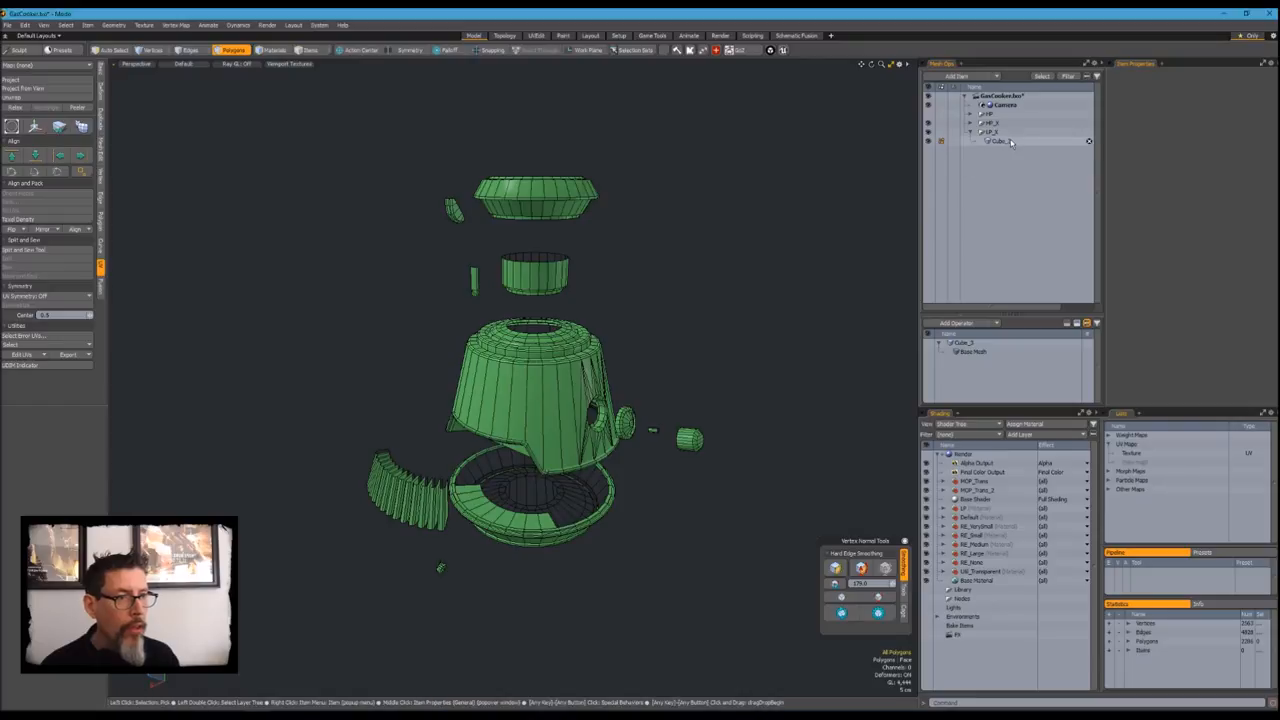
# - Select the canister mesh item Cube_3 and open its UV Maps options
pyautogui.click(1001, 141)
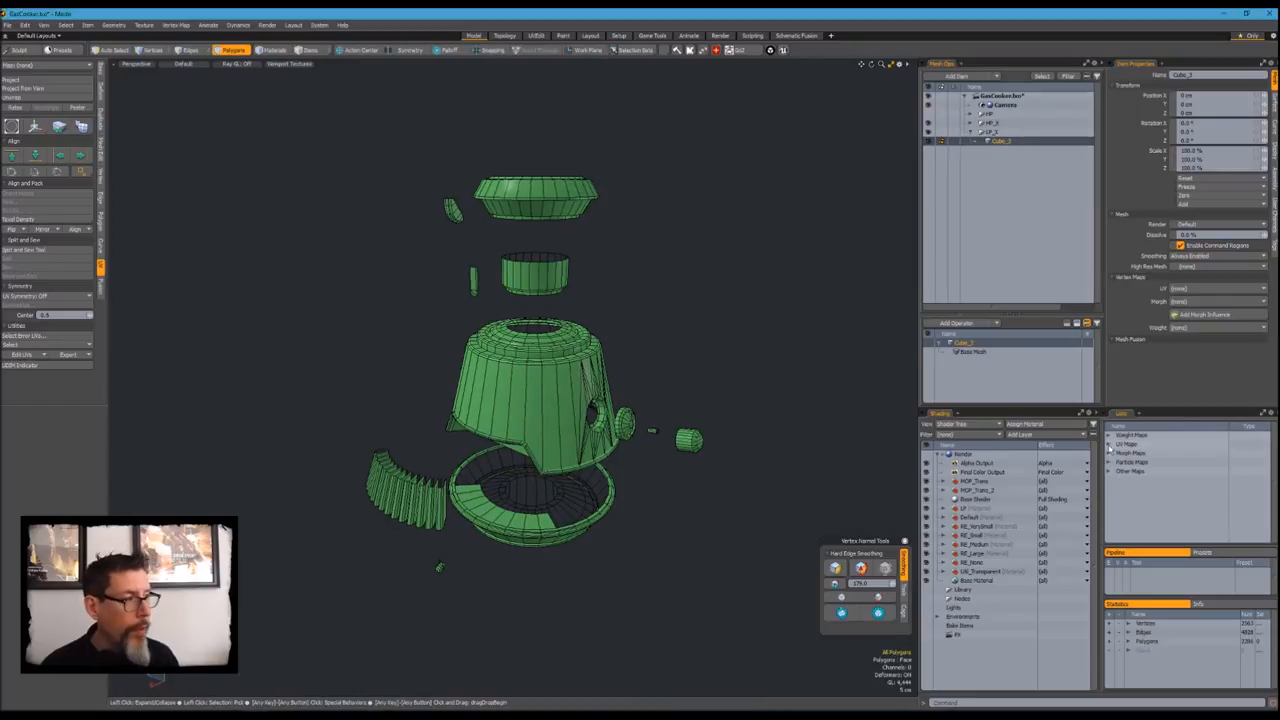
pyautogui.rightClick(1135, 465)
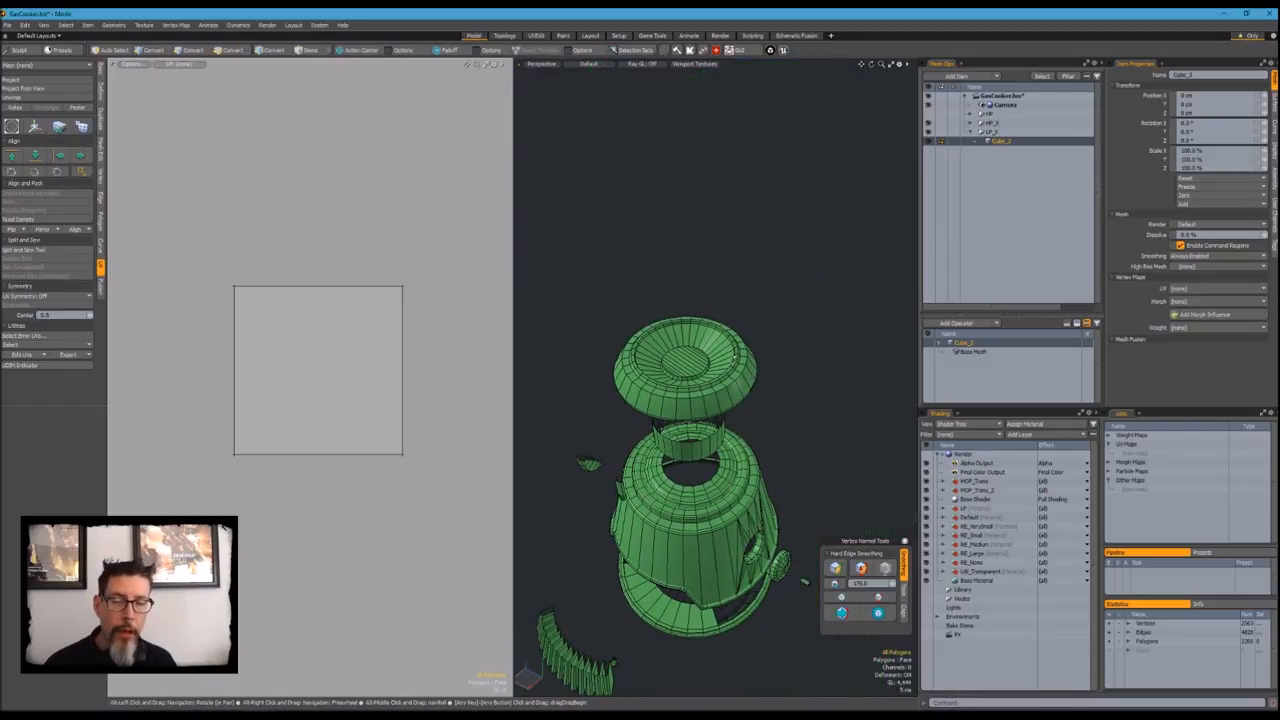
# - Open AutoPlanarMap.LXM from the Modo macros folder in Sublime Text
pyautogui.click(232, 50)
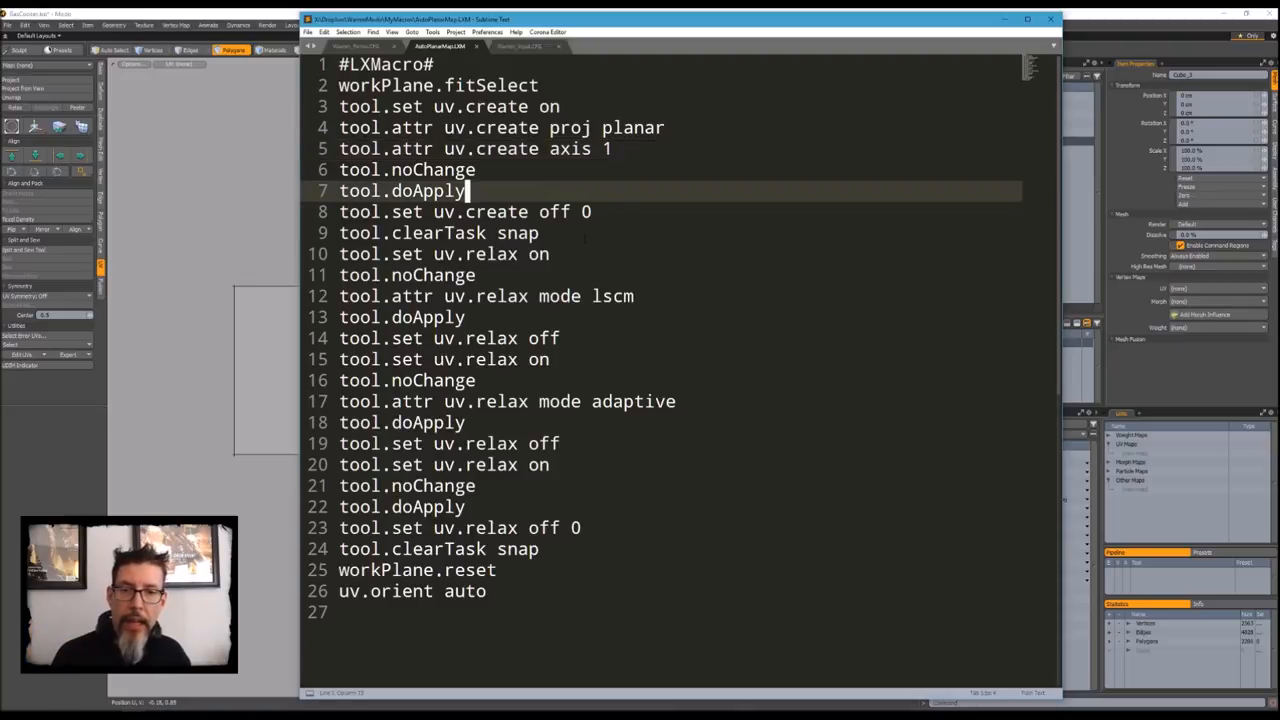
pyautogui.click(550, 253)
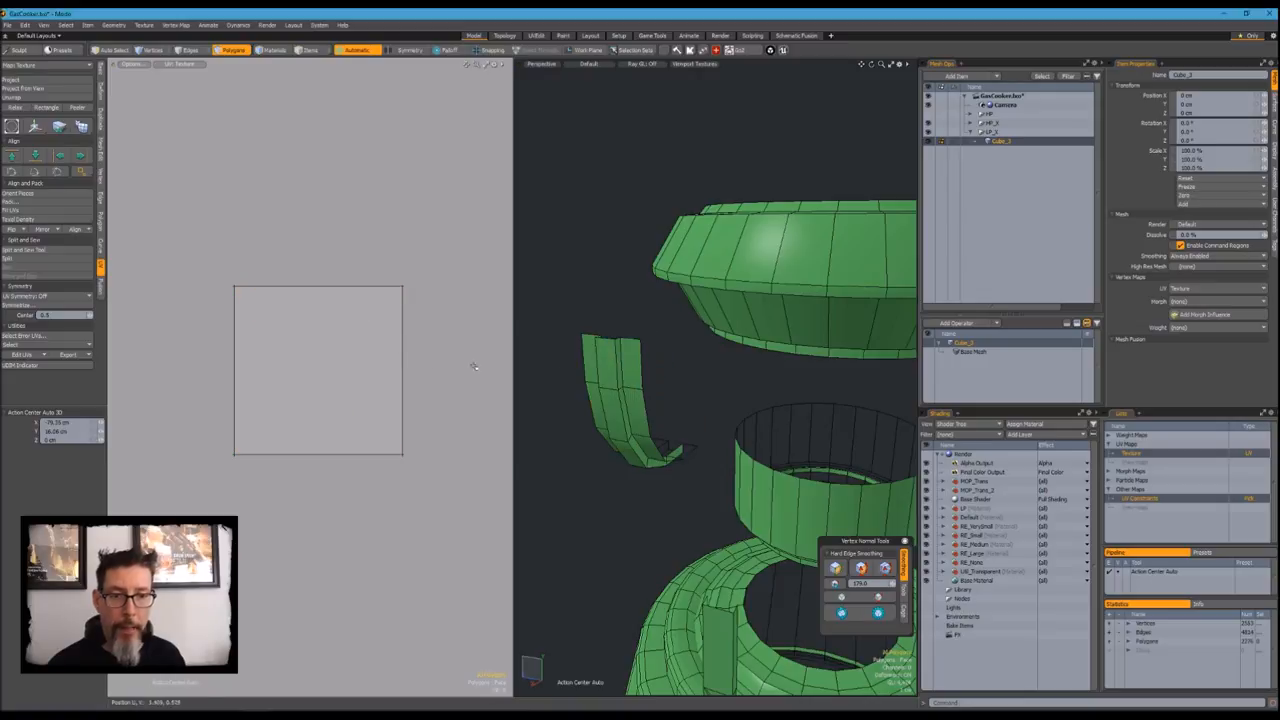
pyautogui.click(620, 390)
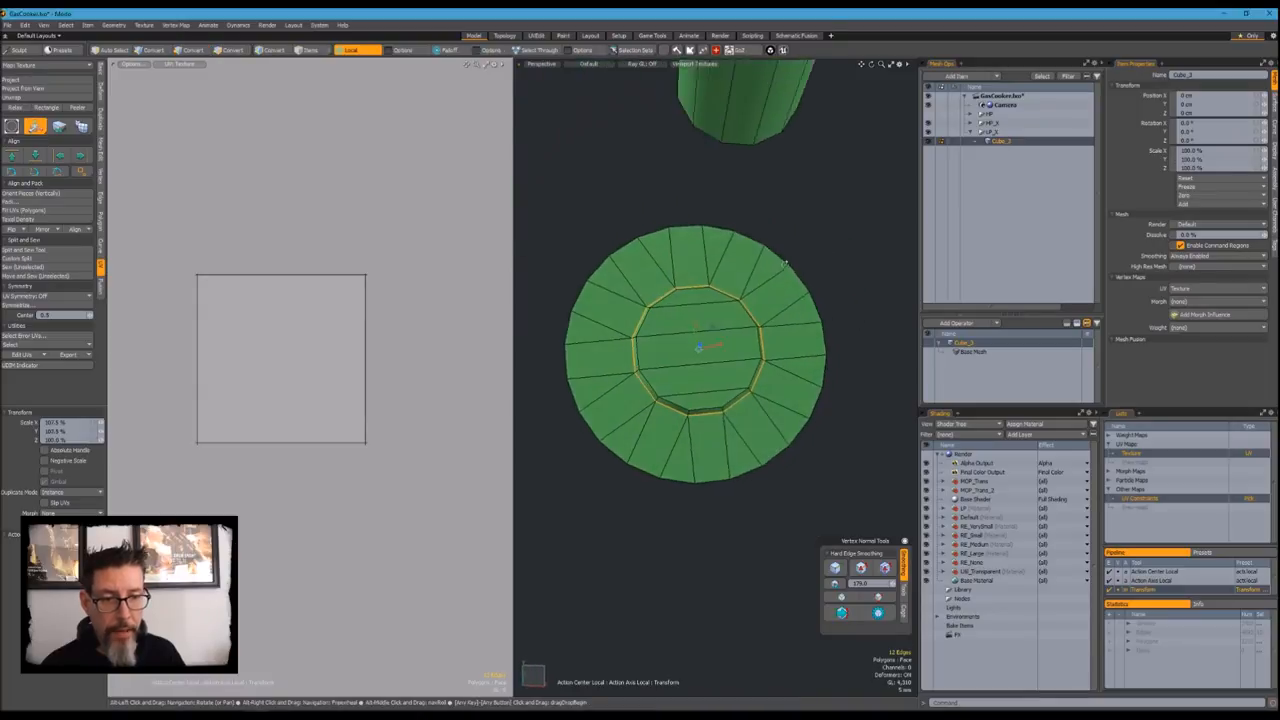
# - Drag-select the 12-edge inner loop around the cap centre in top view
pyautogui.moveTo(700, 350); pyautogui.dragTo(750, 320)
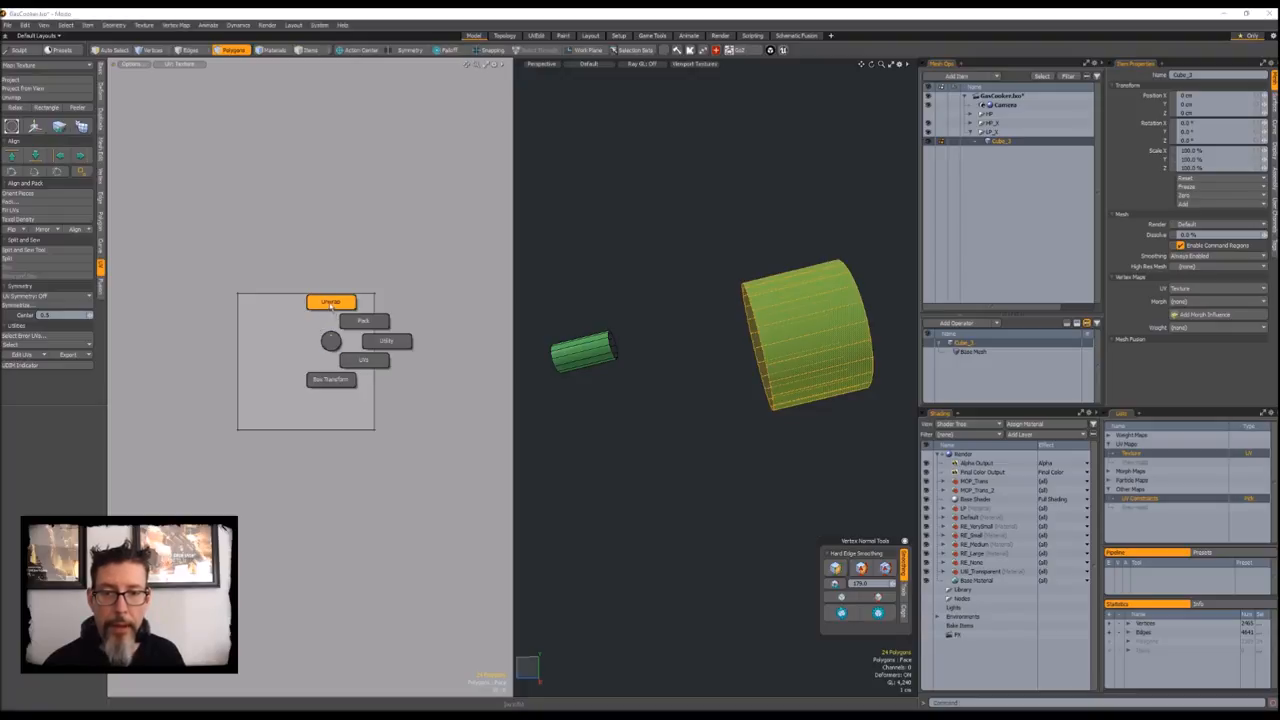
# - Apply Unwrap > Auto Cylinder - Y to the selected cylinder section
pyautogui.click(330, 302)
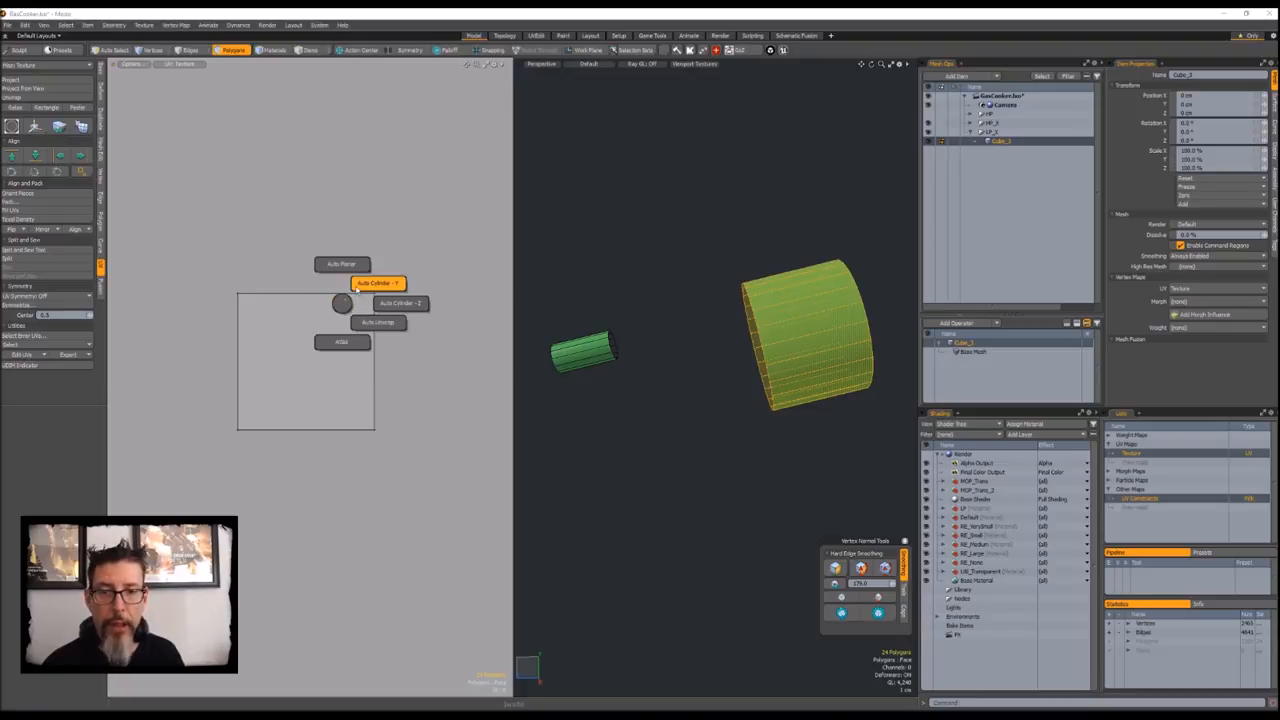
pyautogui.click(400, 303)
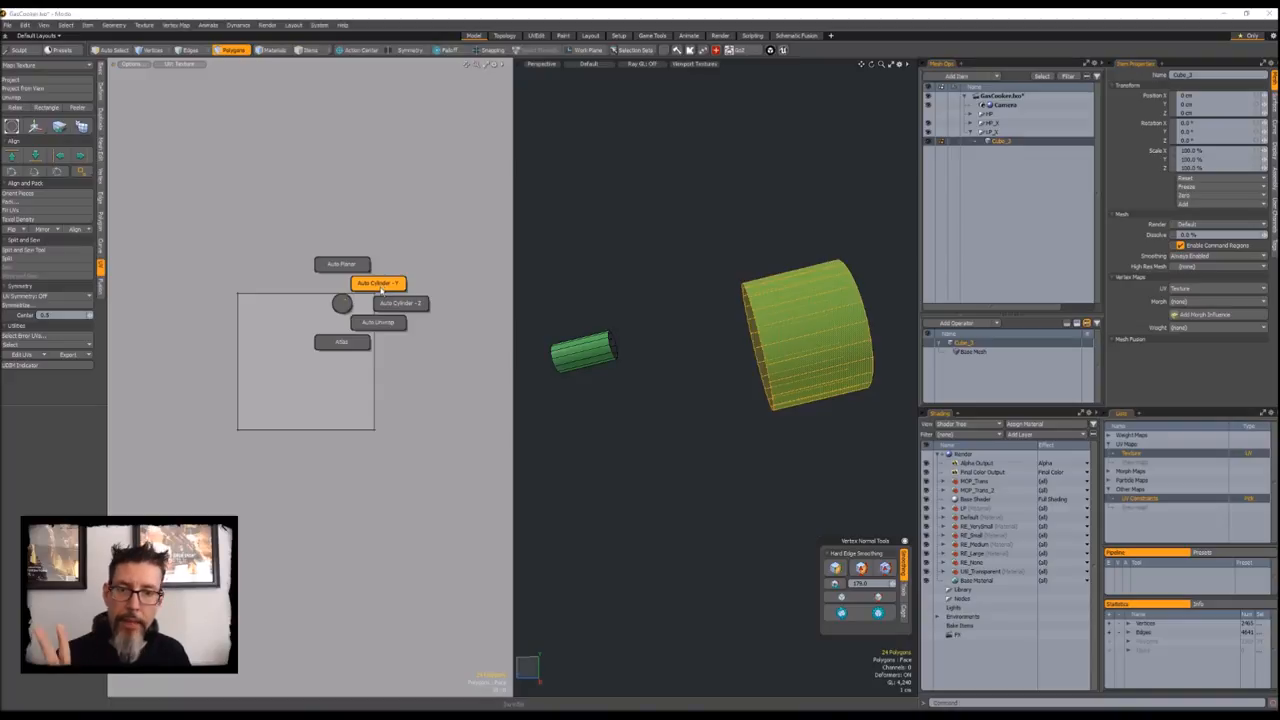
pyautogui.click(378, 283)
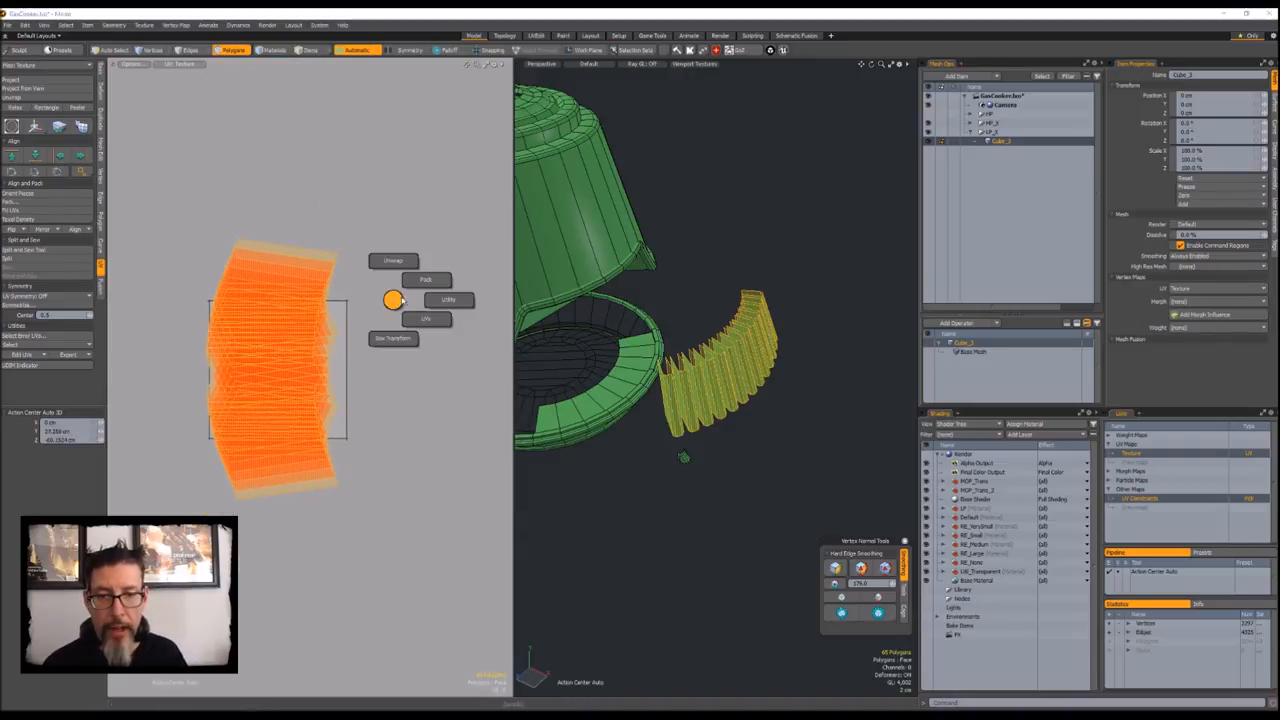
# - Bring up the unwrap choices for the selected side band
pyautogui.click(393, 261)
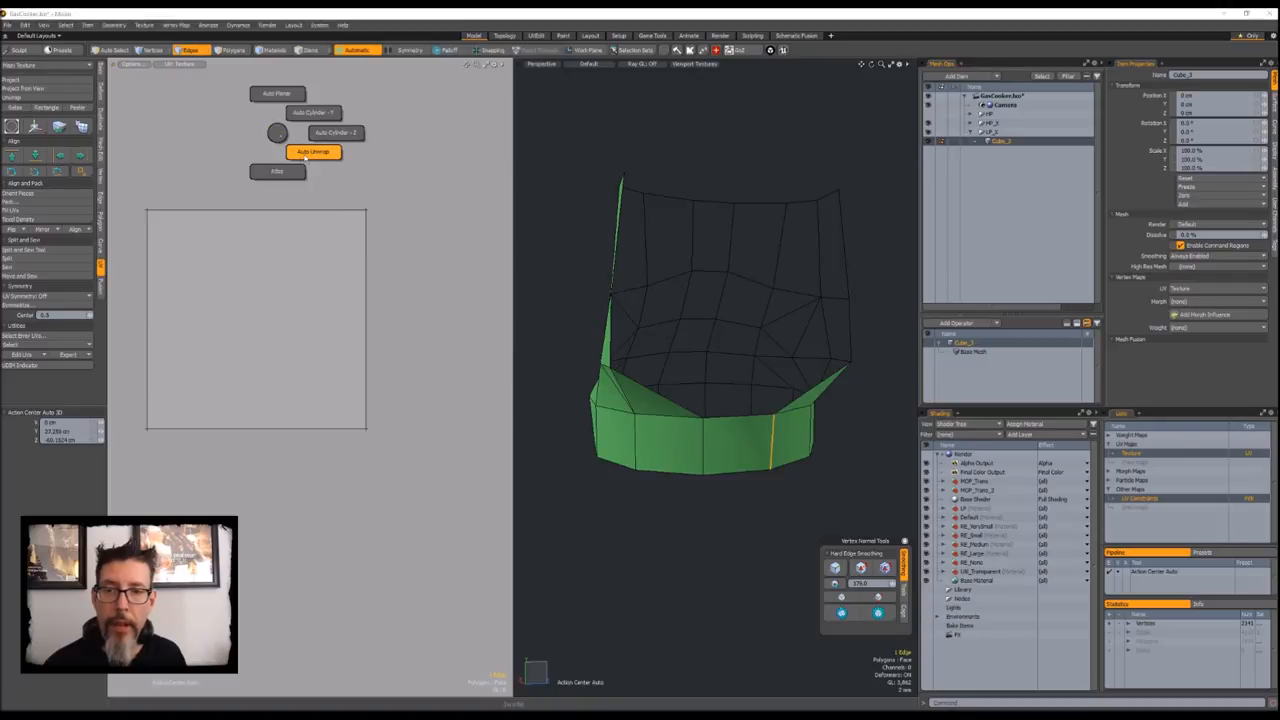
# - Auto Unwrap the side band cut along the selected vertical edge
pyautogui.click(314, 151)
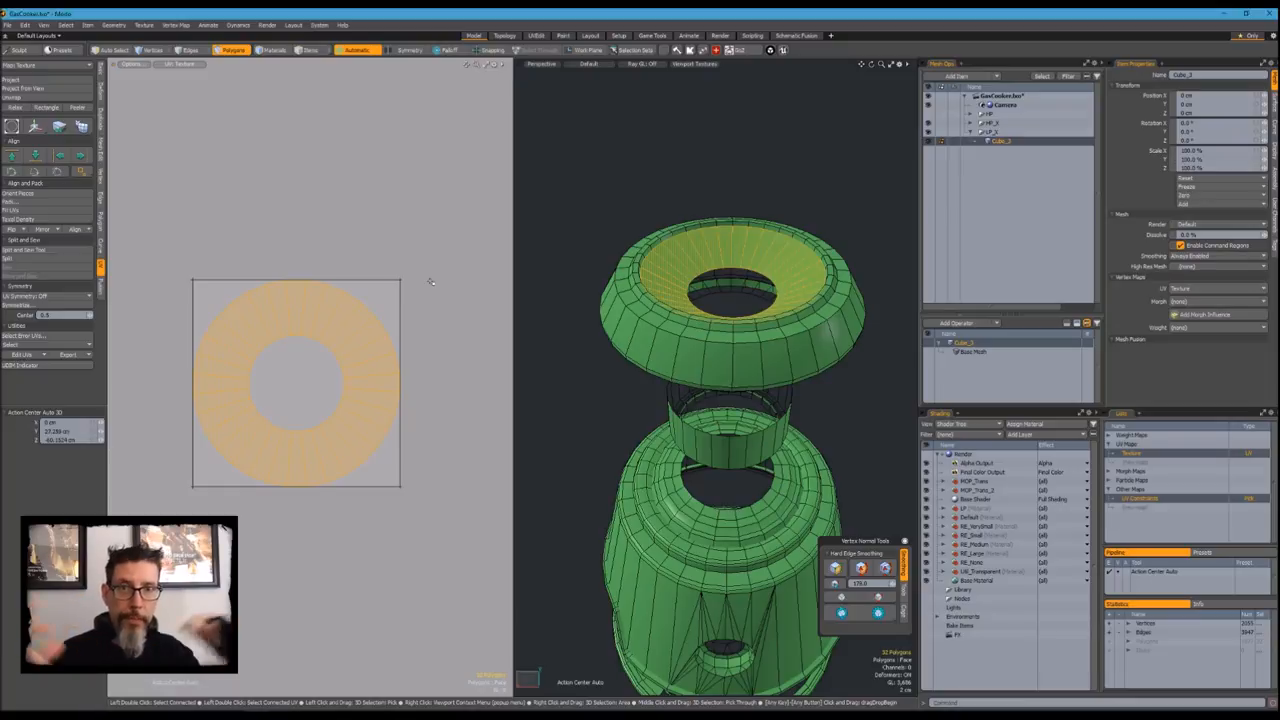
pyautogui.click(780, 355)
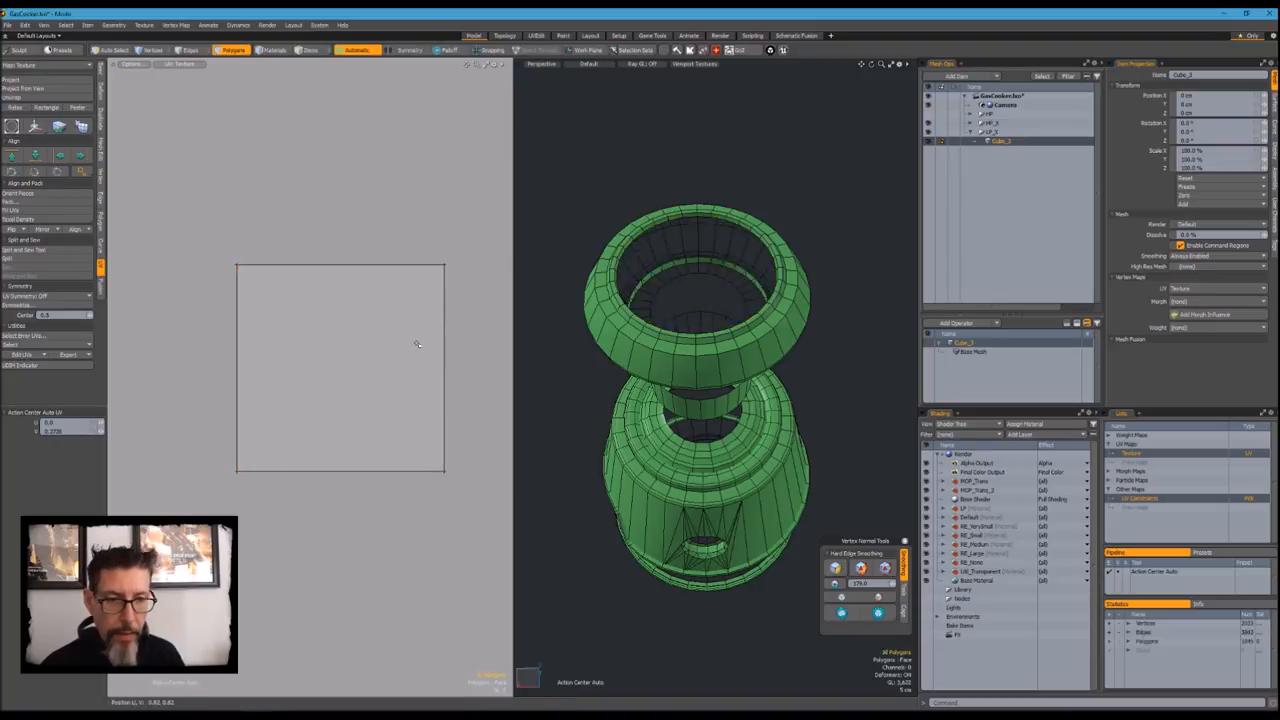
pyautogui.moveTo(700, 400); pyautogui.dragTo(680, 300)
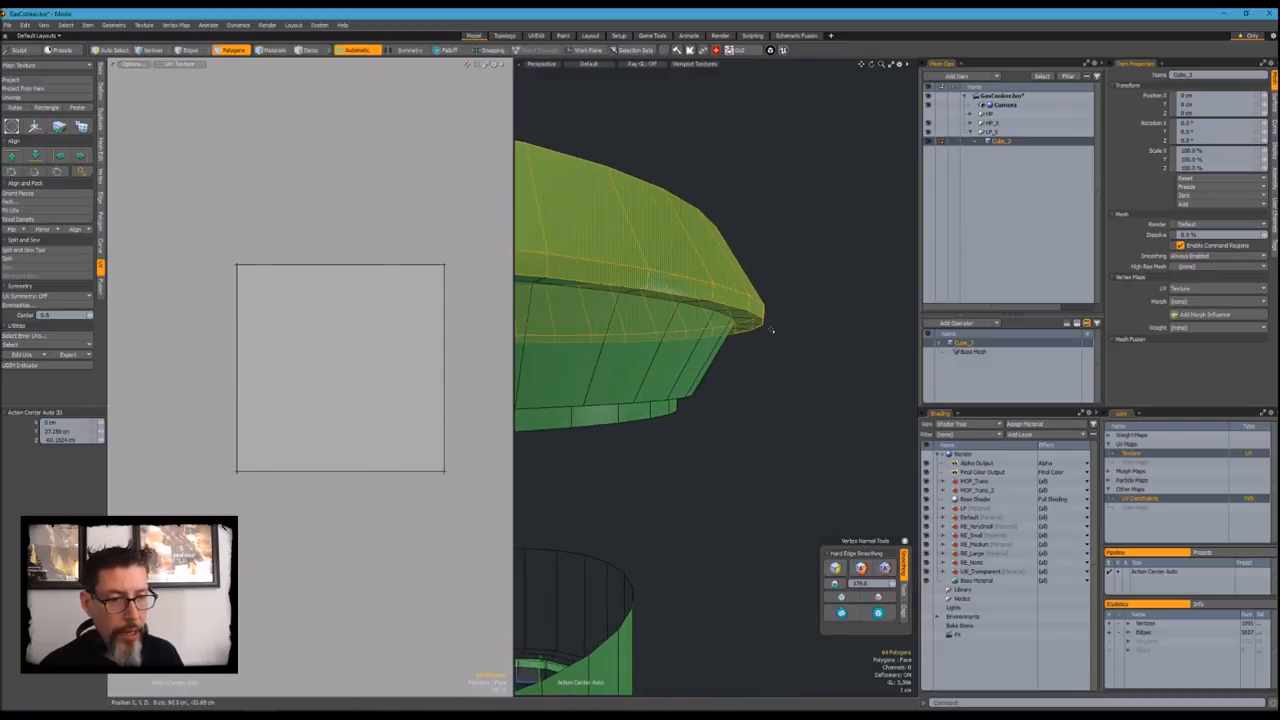
# - Select the cap's upper sloped polygon loop
pyautogui.click(363, 224)
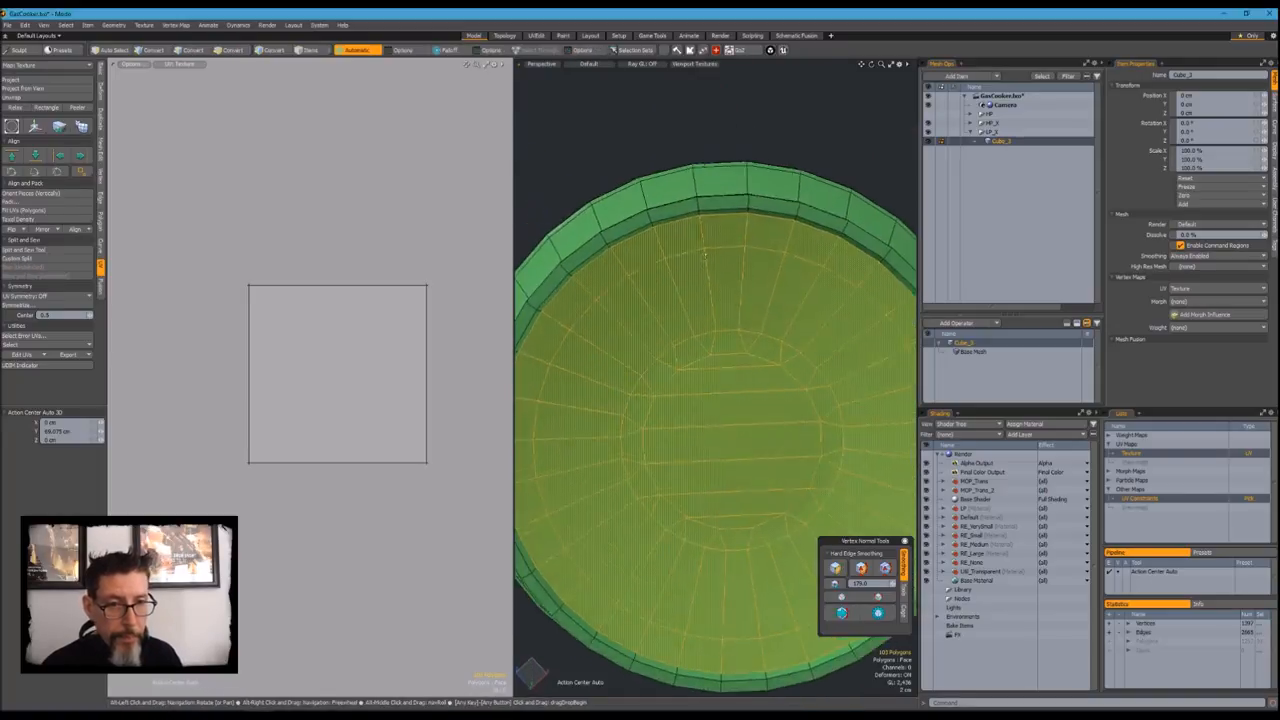
# - Adjust the view and Auto Unwrap the selected canister top and base ring
pyautogui.moveTo(700, 350); pyautogui.dragTo(693, 427)
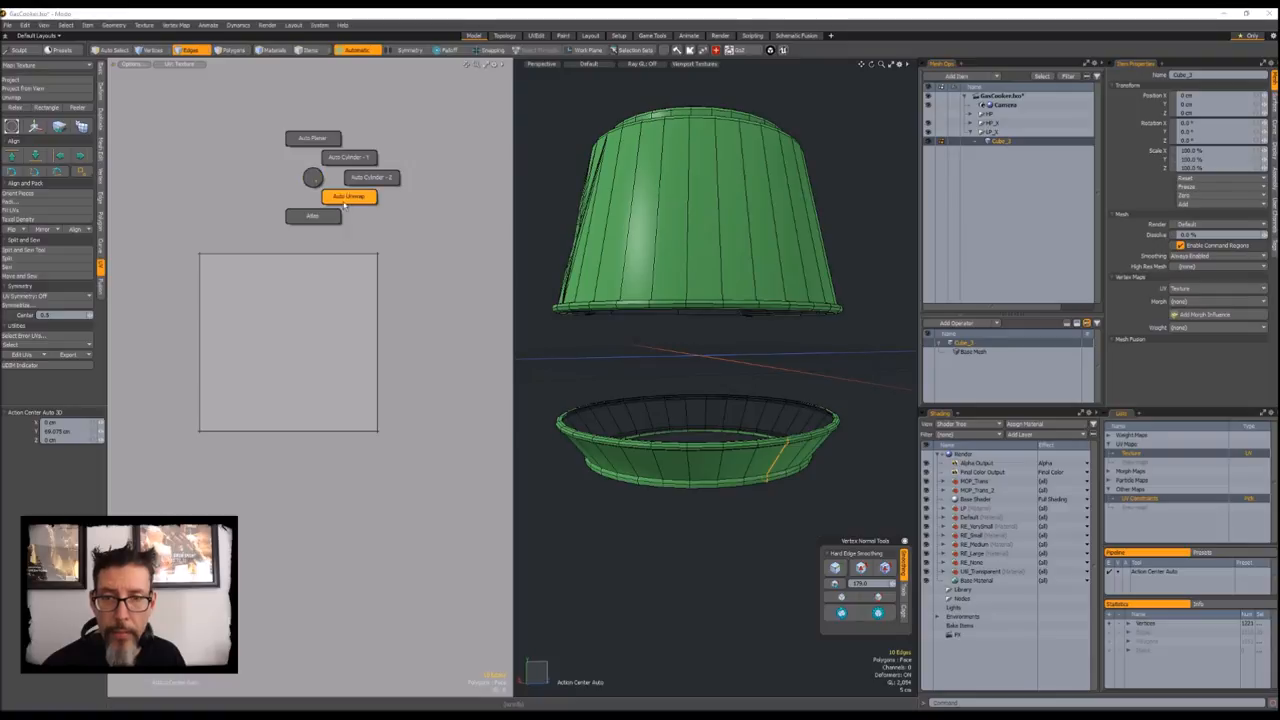
pyautogui.click(349, 196)
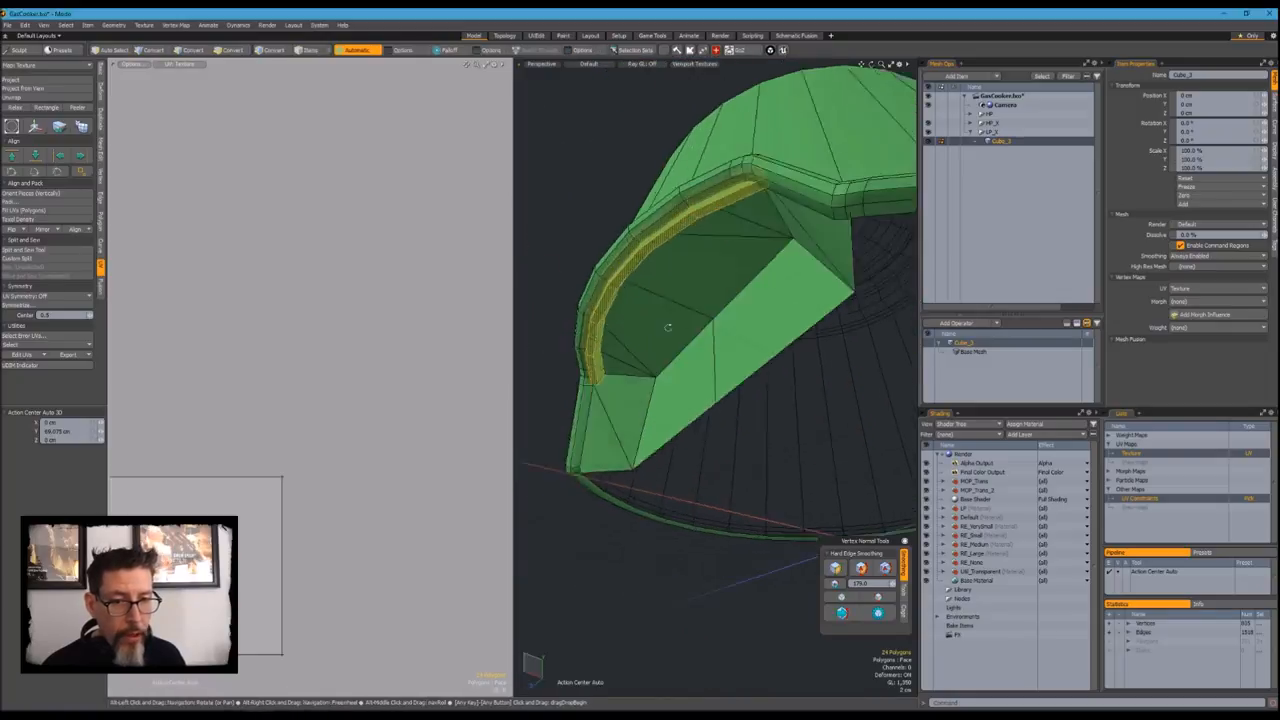
# - Orbit inside the rim and Auto Unwrap the upper shell with its flaps
pyautogui.moveTo(668, 328); pyautogui.dragTo(663, 348)
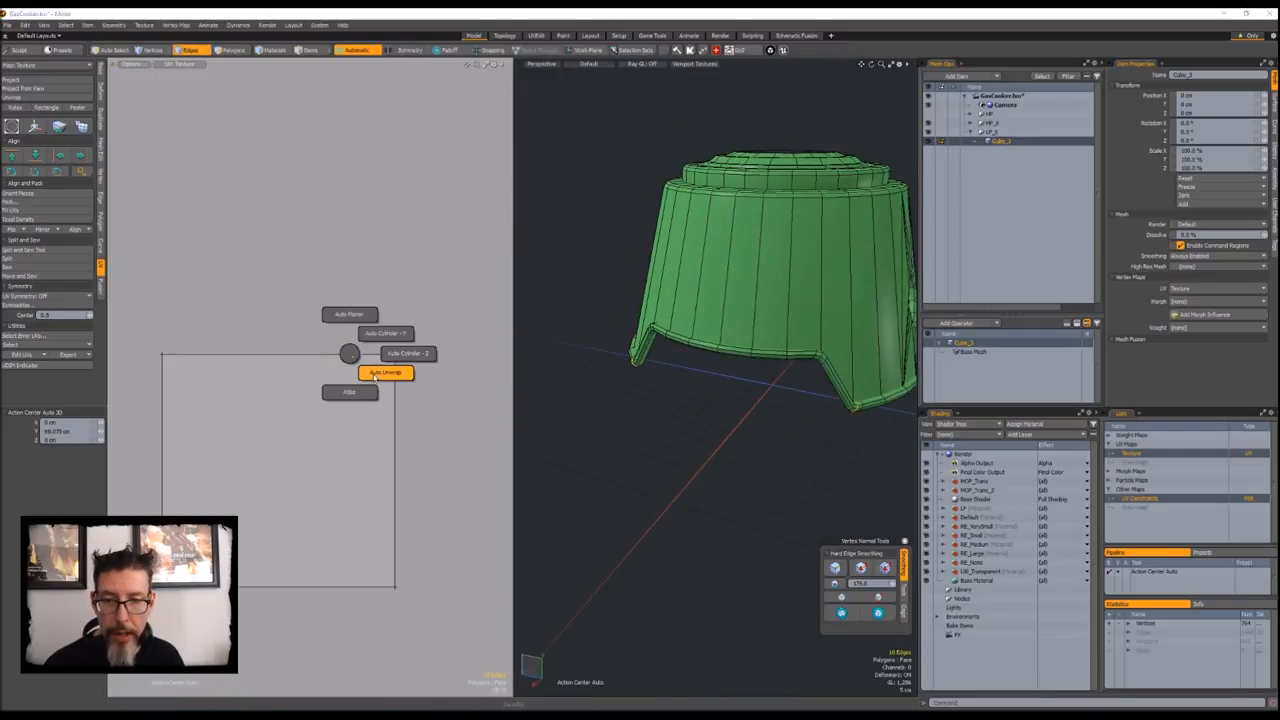
pyautogui.click(388, 372)
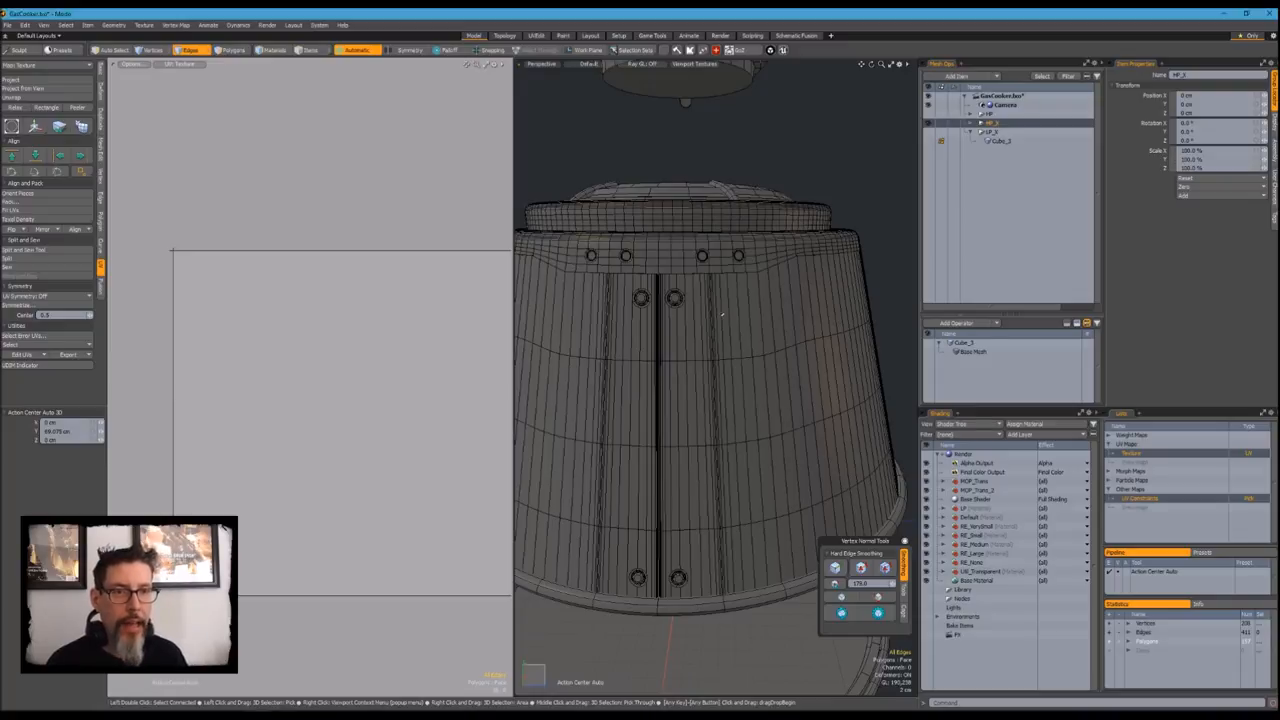
pyautogui.moveTo(897, 173)
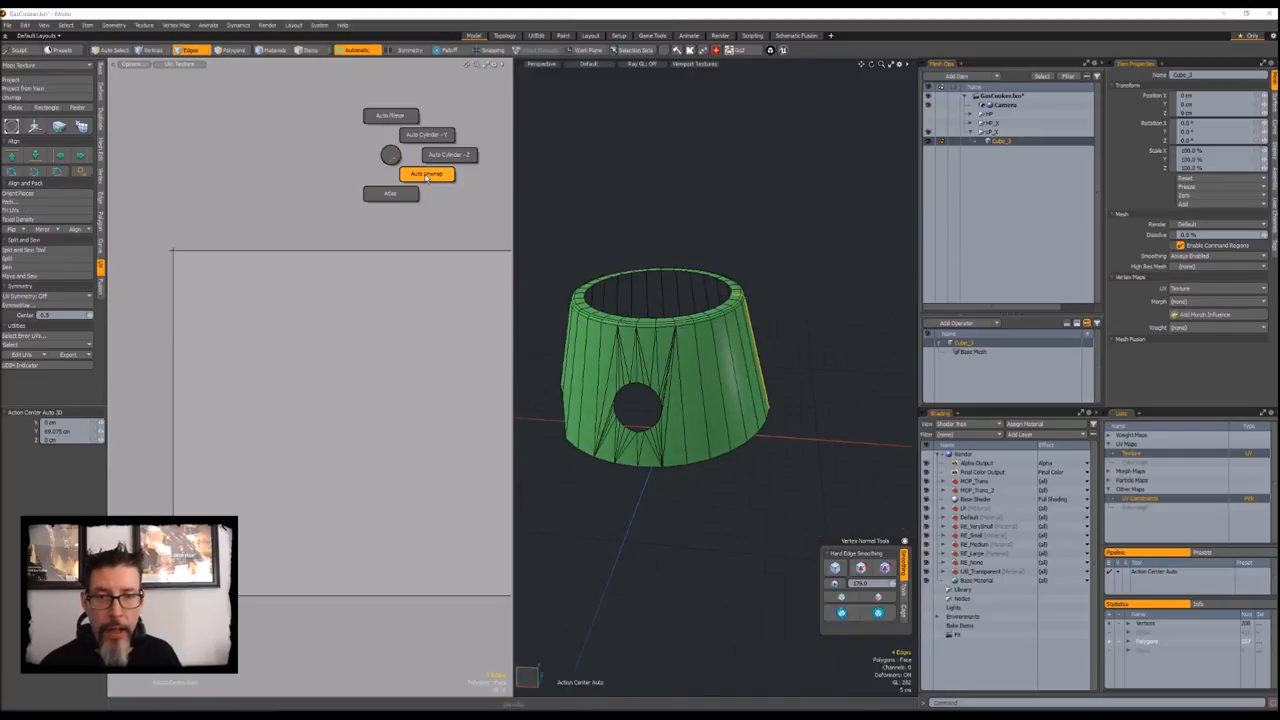
# - Auto-unwrap the holed canister body, then dismiss UV Rectangle's non-grid pattern warning
pyautogui.click(427, 173)
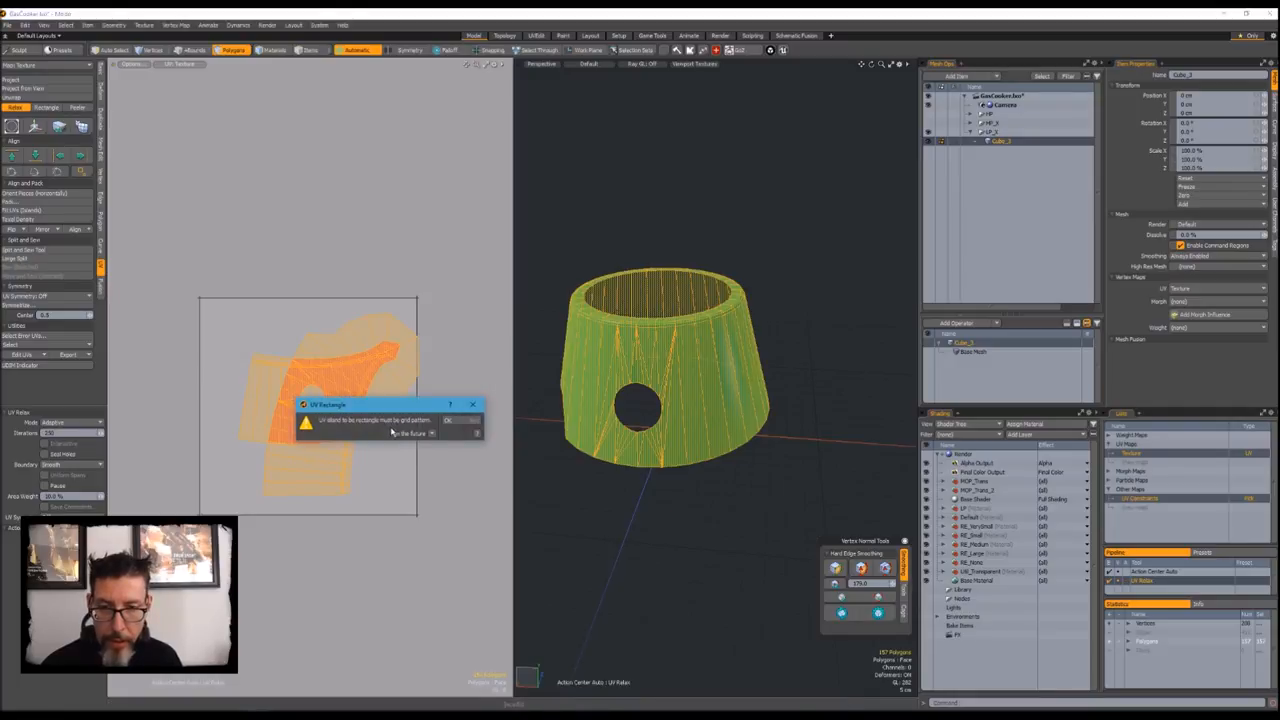
pyautogui.click(447, 420)
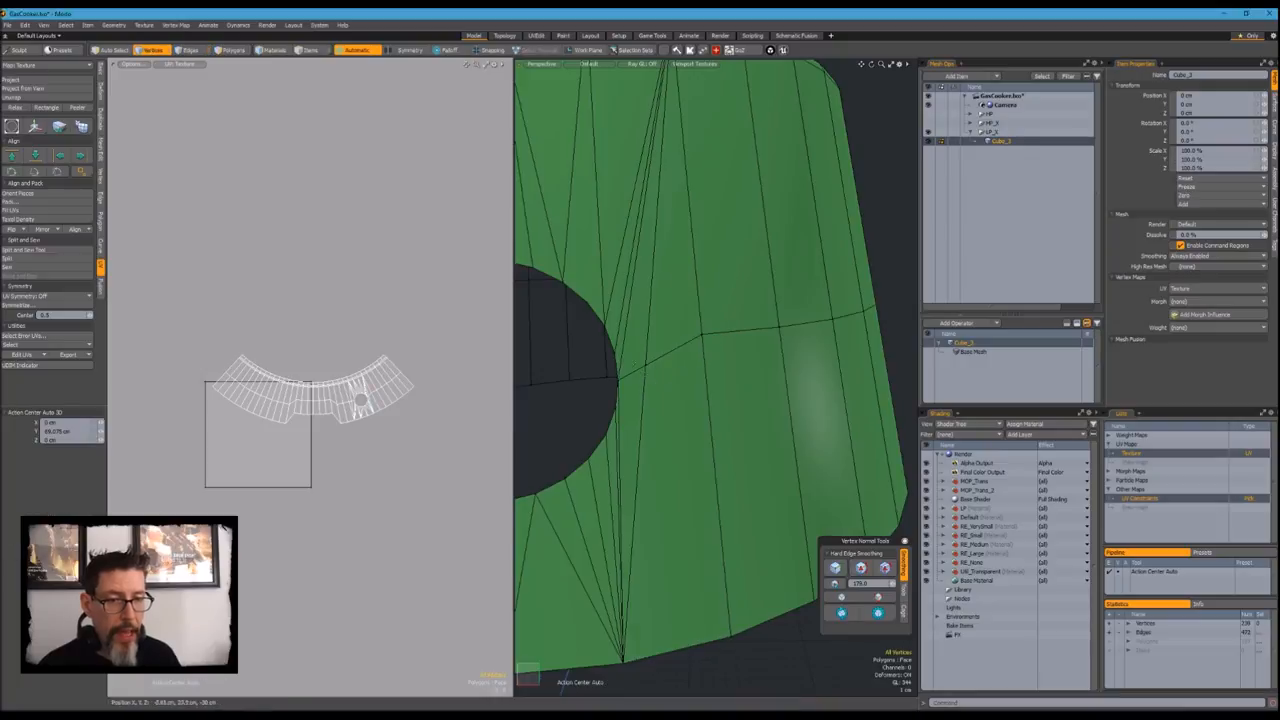
# - Switch to Vertices mode to fix the body seams in the UV Texture view
pyautogui.click(190, 50)
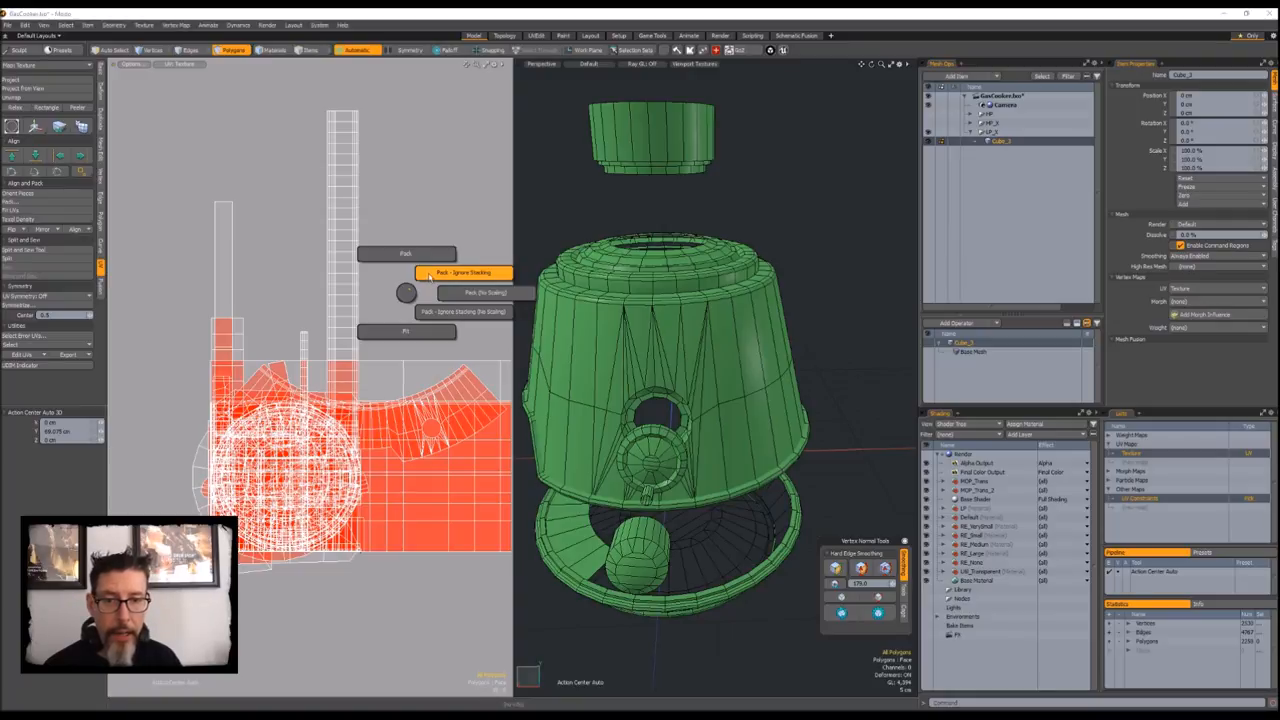
# - Pack all canister UV islands using Pack - Ignore Stacking so none overlap
pyautogui.click(463, 272)
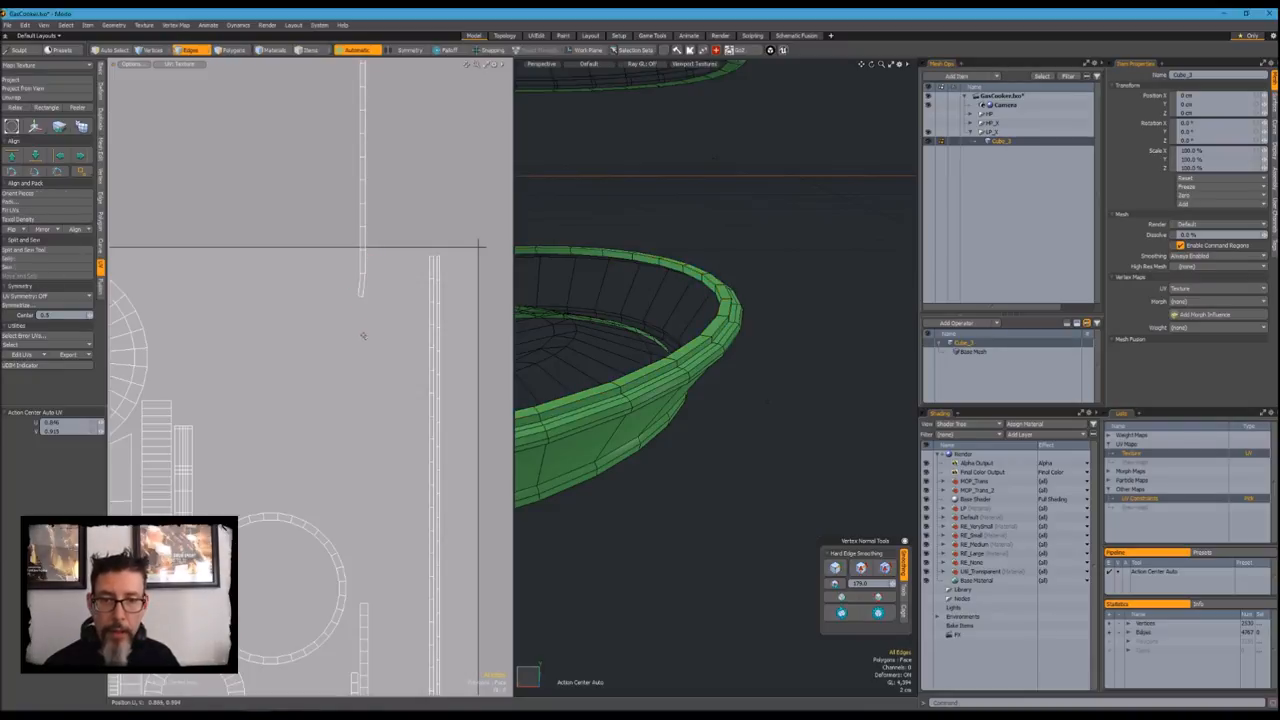
# - Split the ring UV island's selected edges and pick the inner ring island
pyautogui.click(232, 50)
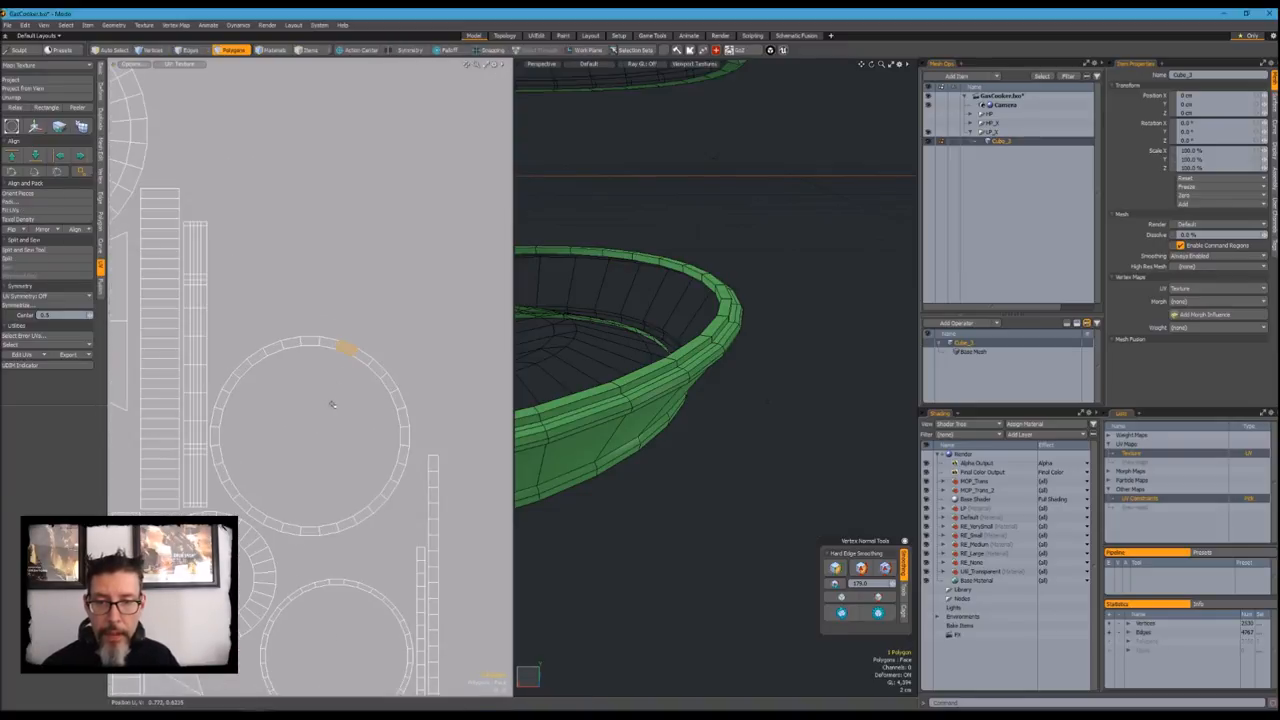
pyautogui.click(345, 347)
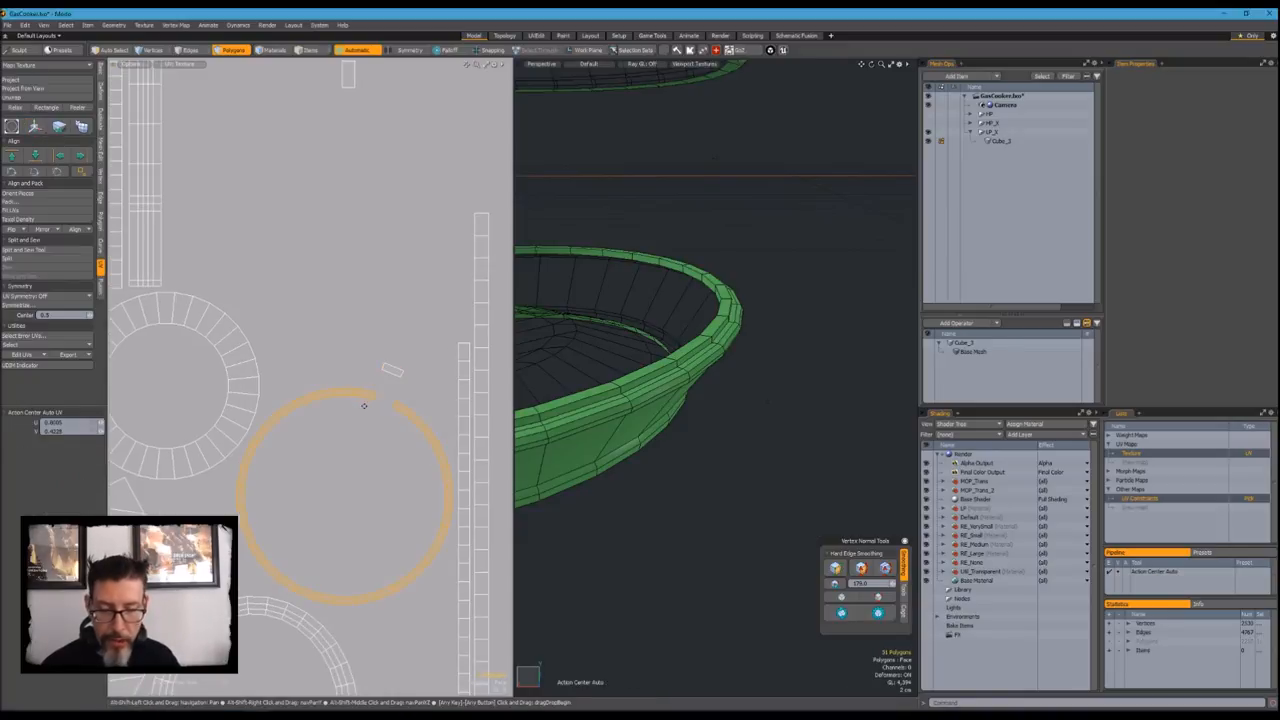
pyautogui.click(190, 50)
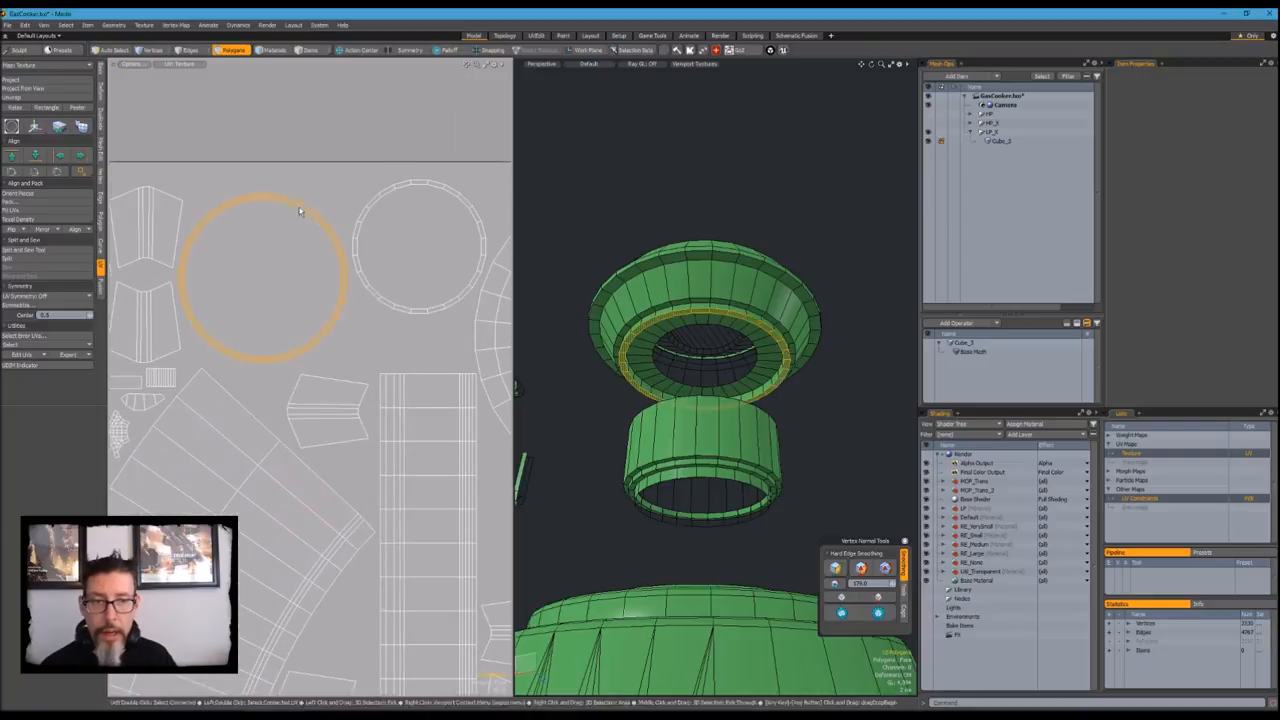
# - Split a small piece off the top of the inner rim ring and move the ring
pyautogui.click(190, 50)
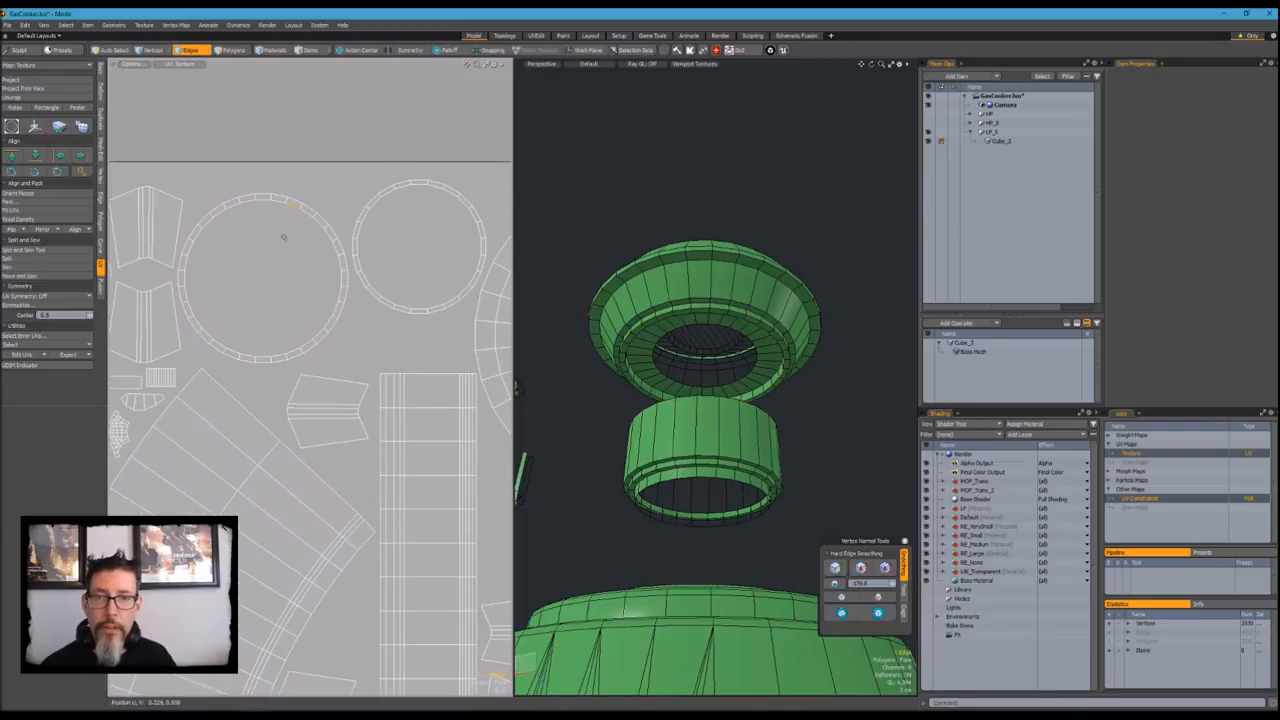
pyautogui.click(231, 50)
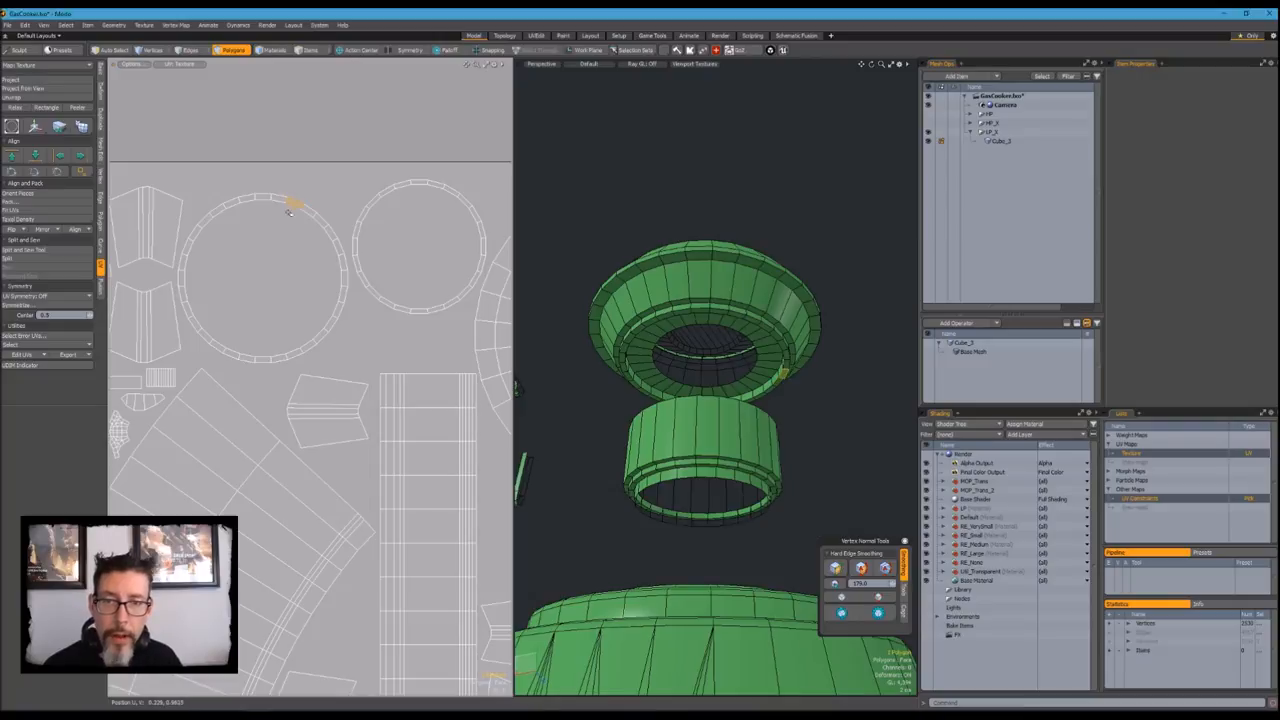
pyautogui.click(296, 202)
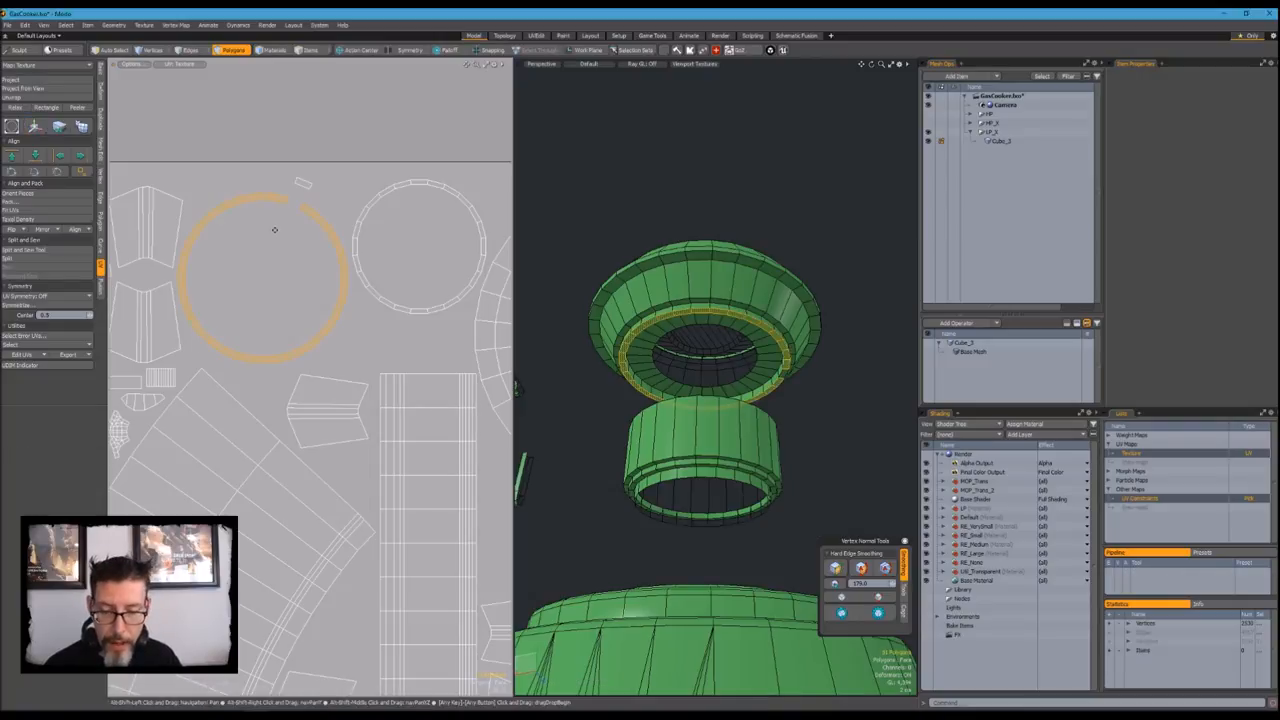
pyautogui.click(190, 50)
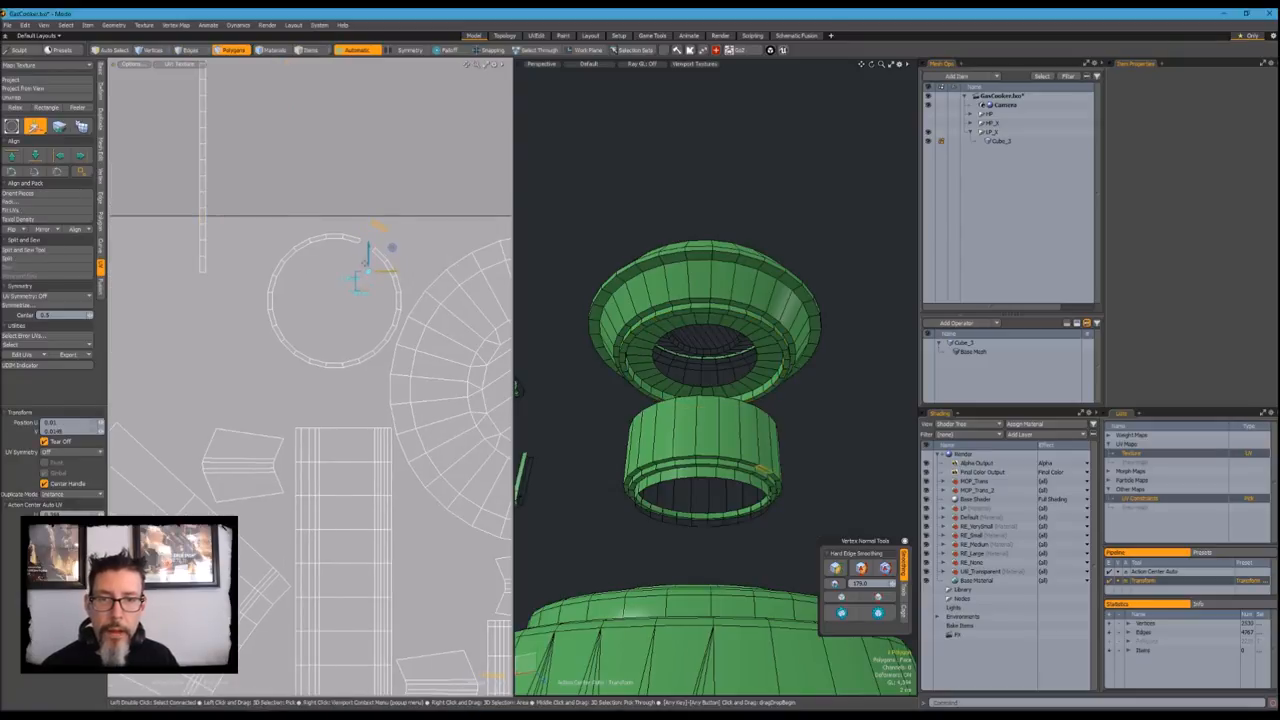
pyautogui.click(190, 50)
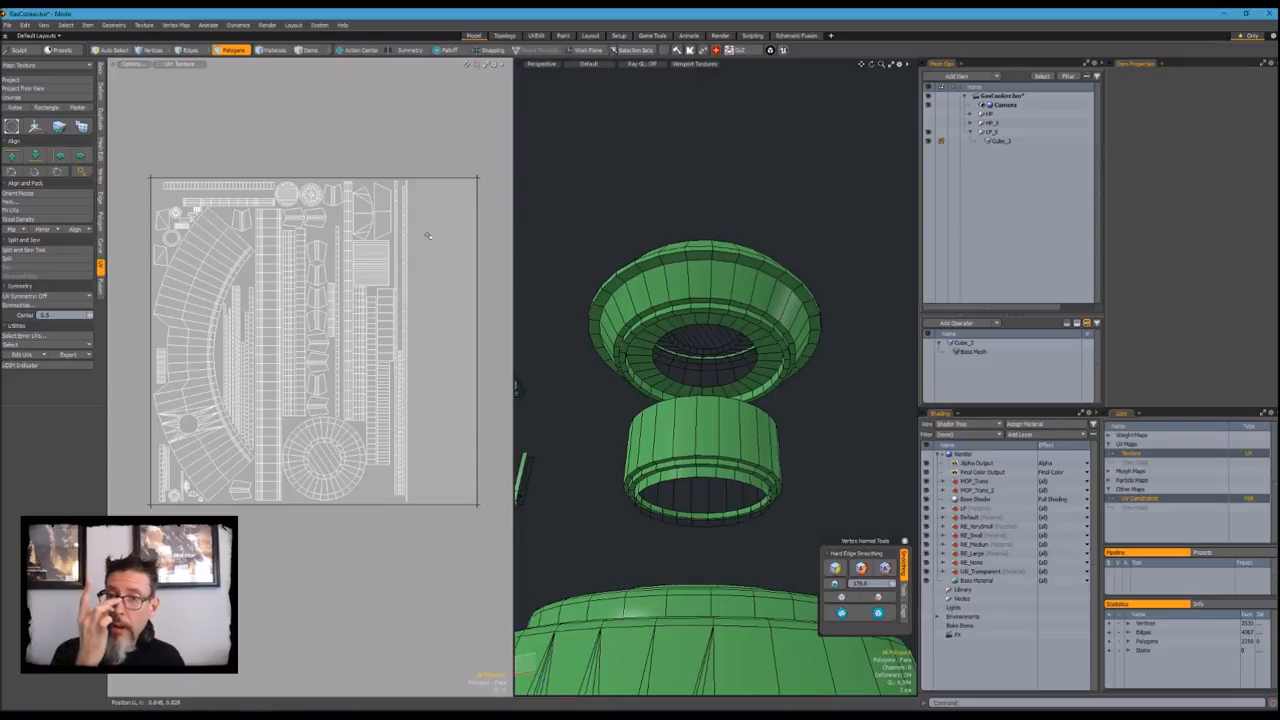
# - Select all polygons and run Pack UVs to fit every island within 0–1
pyautogui.click(268, 227)
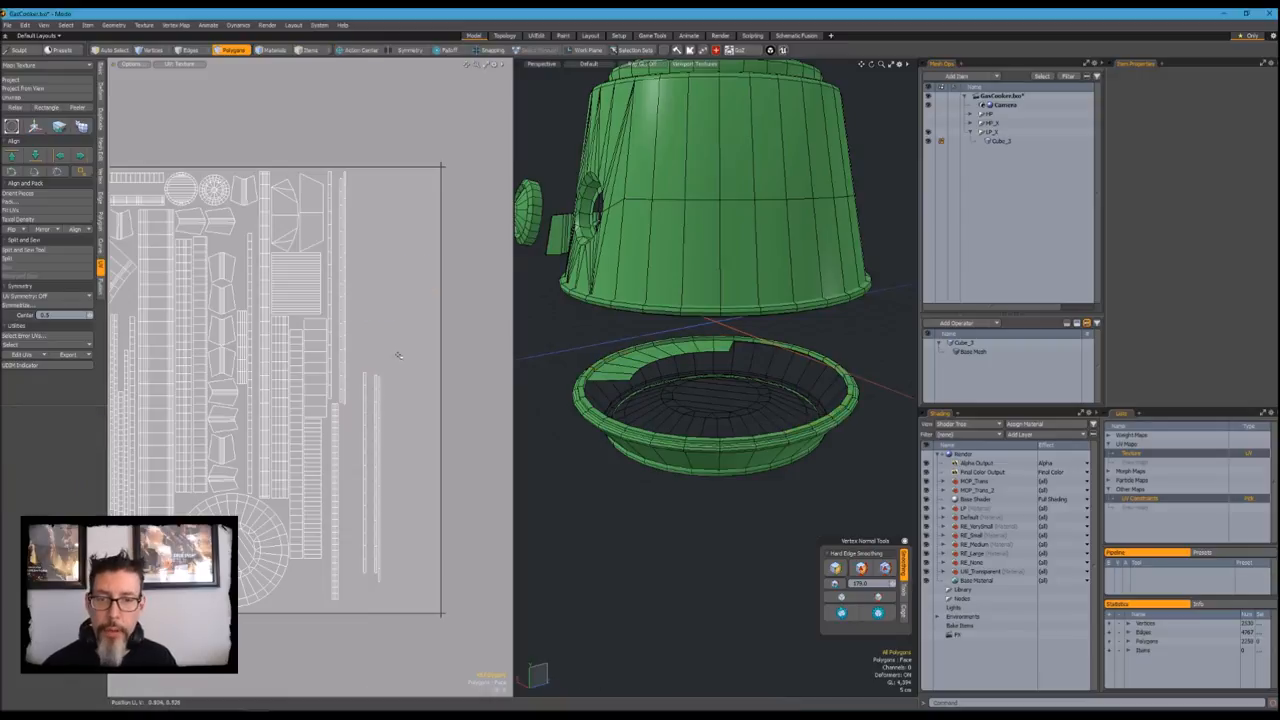
# - Repack all canister UV islands tightly with Pack from the UV pie menu
pyautogui.click(430, 293)
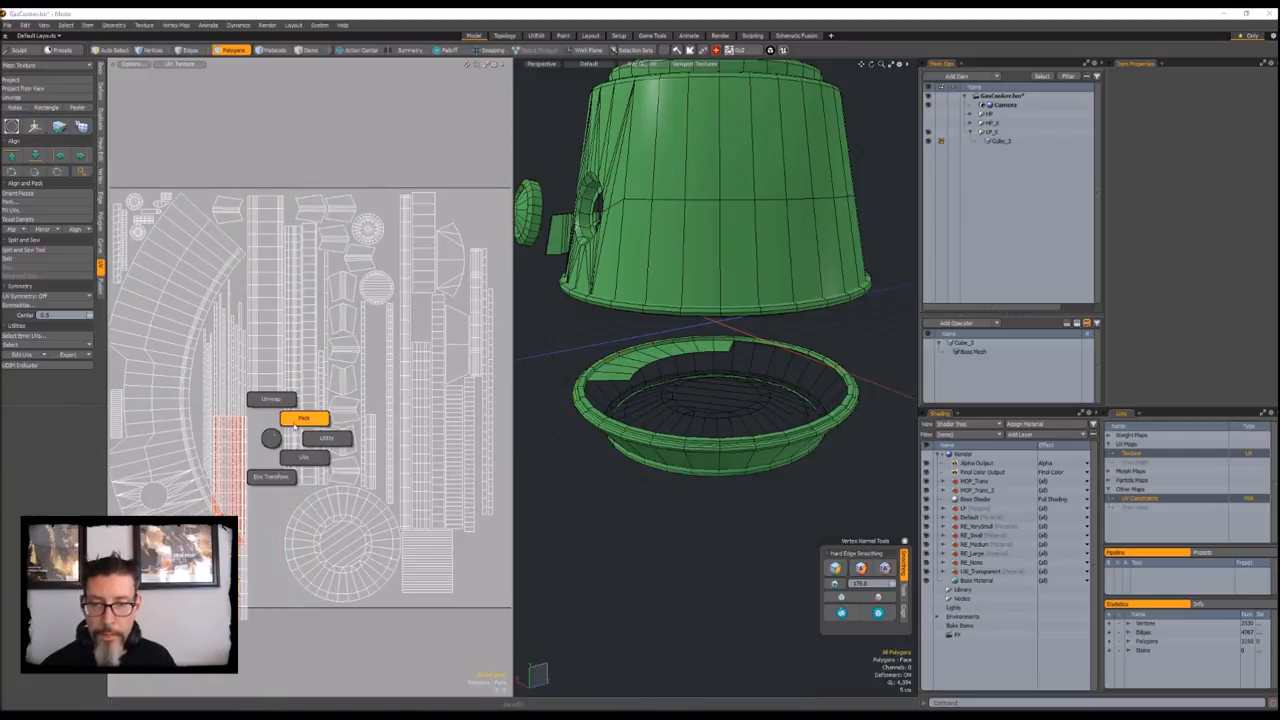
pyautogui.click(304, 417)
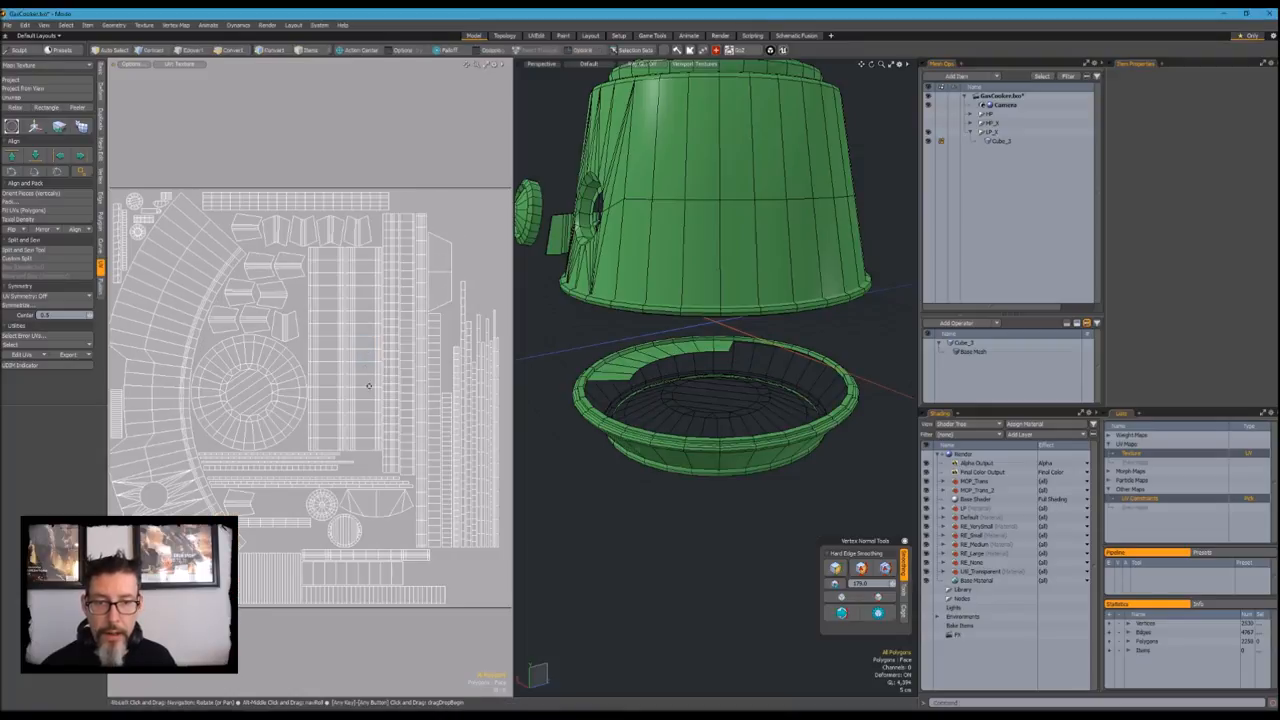